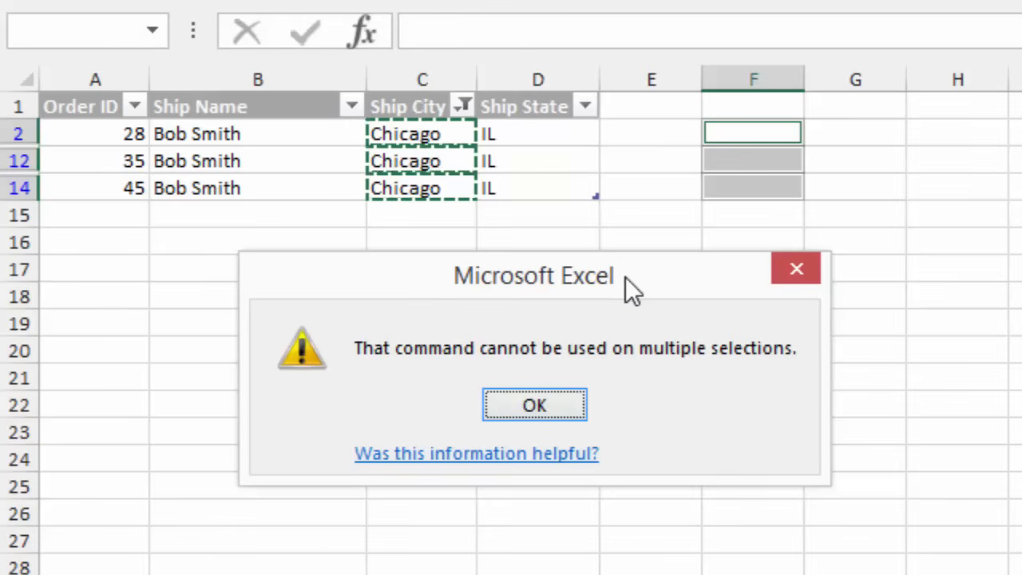
{"action": "mouse_move", "coordinate": [462, 382]}
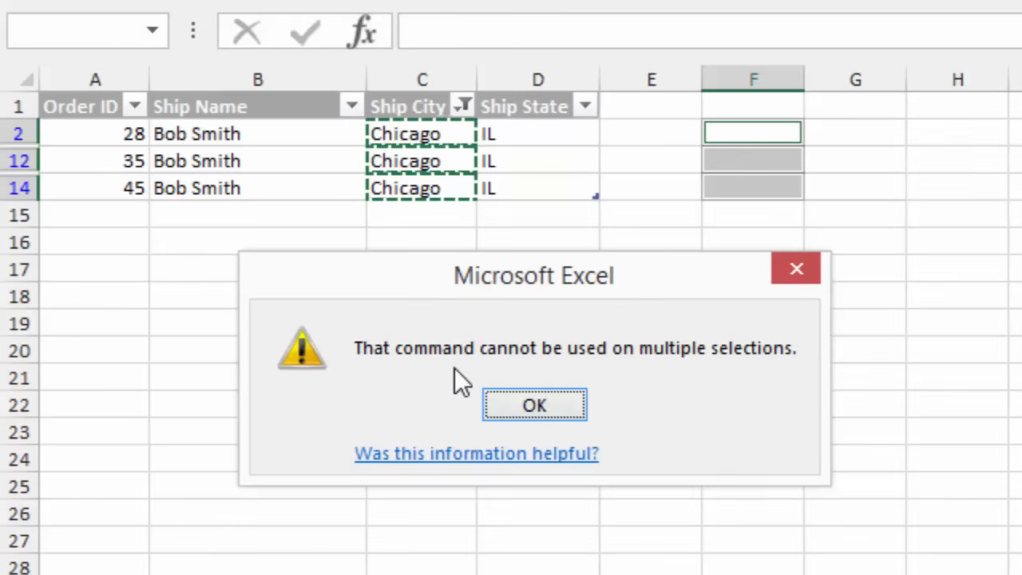
{"action": "mouse_move", "coordinate": [709, 387]}
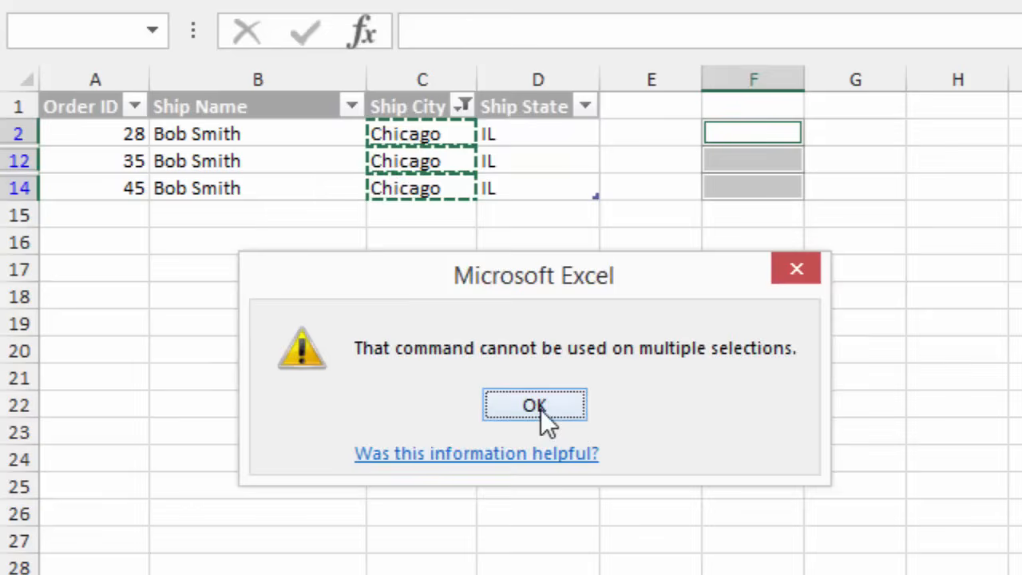
- Dismiss the multiple-selections warning and select the visible Chicago Ship City cells
{"action": "left_click", "coordinate": [533, 406]}
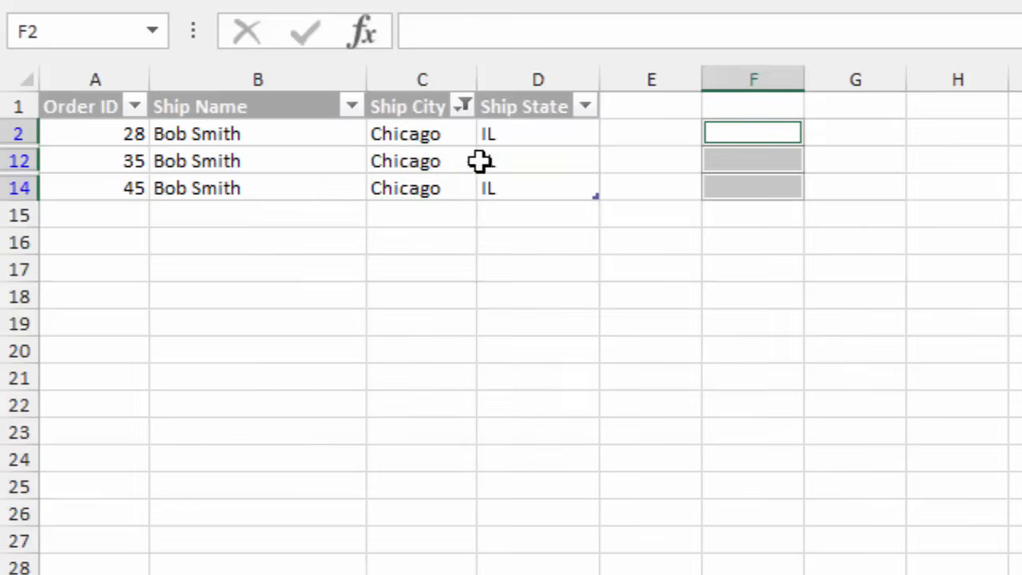
{"action": "left_click", "coordinate": [421, 133]}
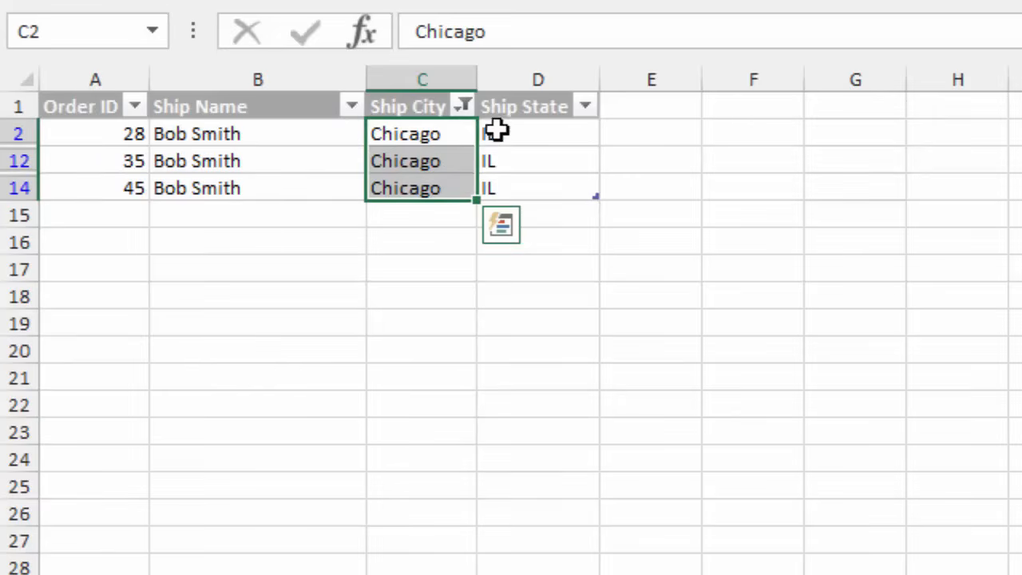
{"action": "mouse_move", "coordinate": [465, 105]}
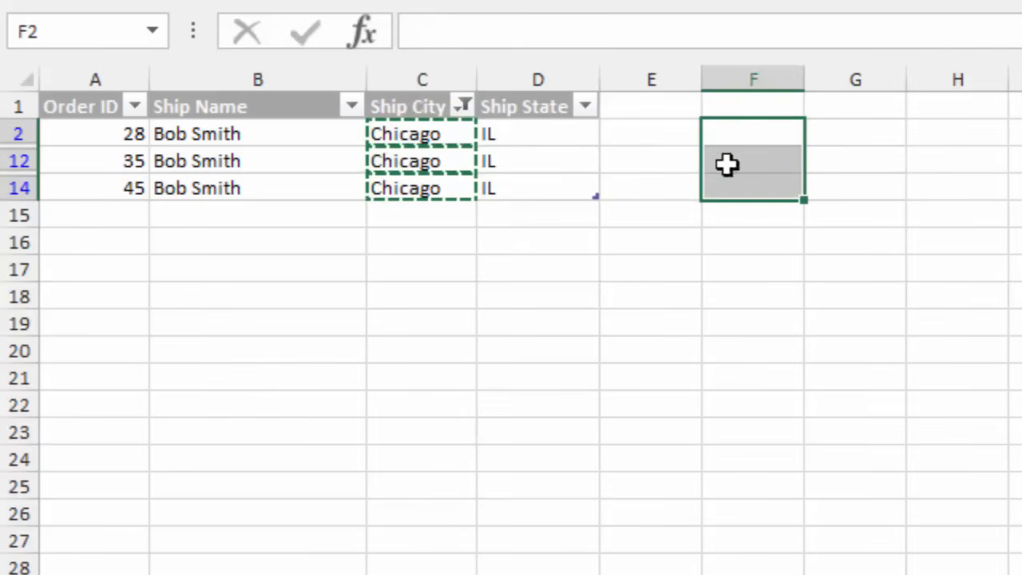
- Paste the copied Chicago cells into visible column F rows only, hitting the multiple-selections error
{"action": "key", "text": "alt+;"}
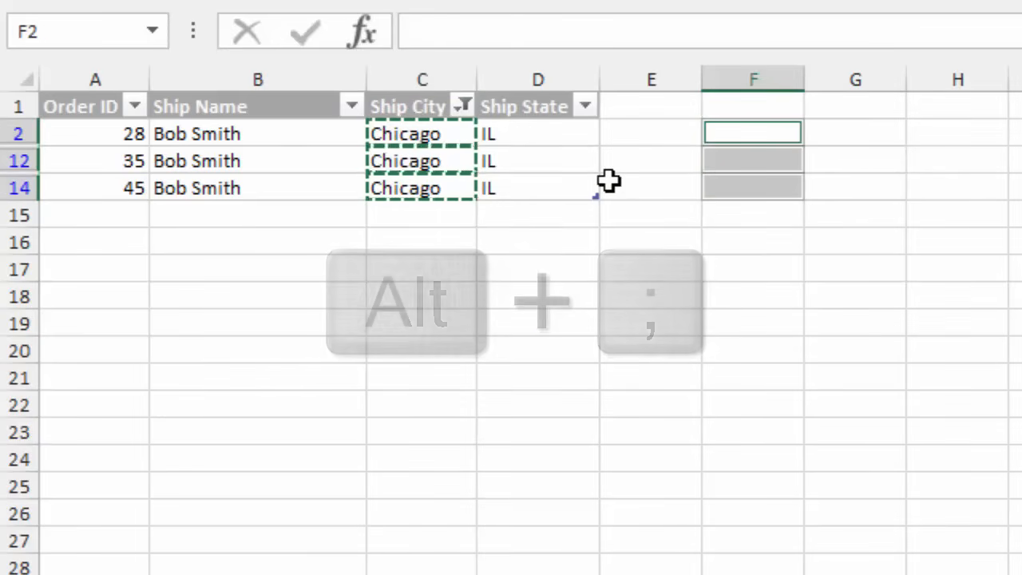
{"action": "key", "text": "ctrl+v"}
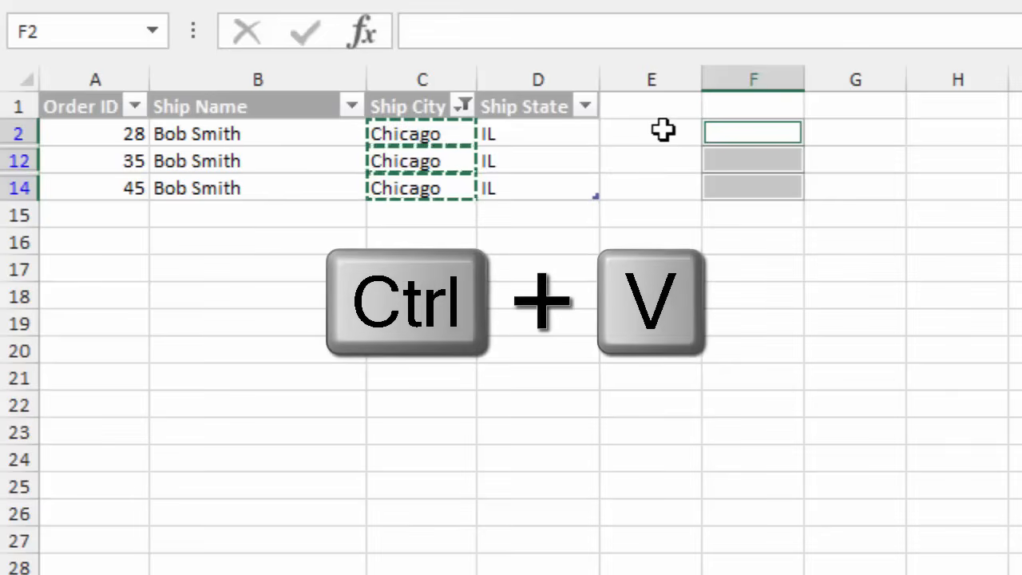
{"action": "key", "text": "ctrl+v"}
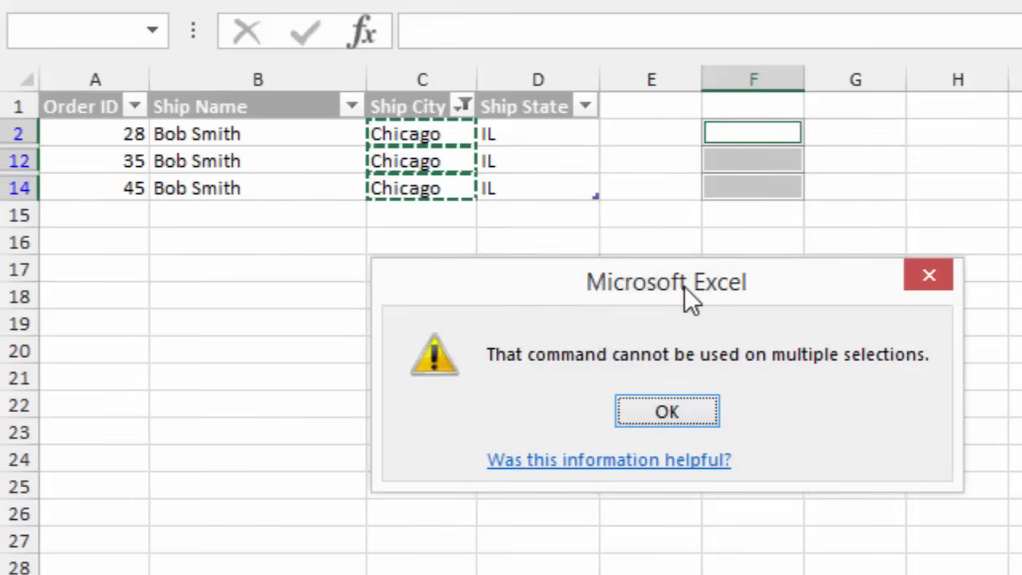
{"action": "mouse_move", "coordinate": [787, 387]}
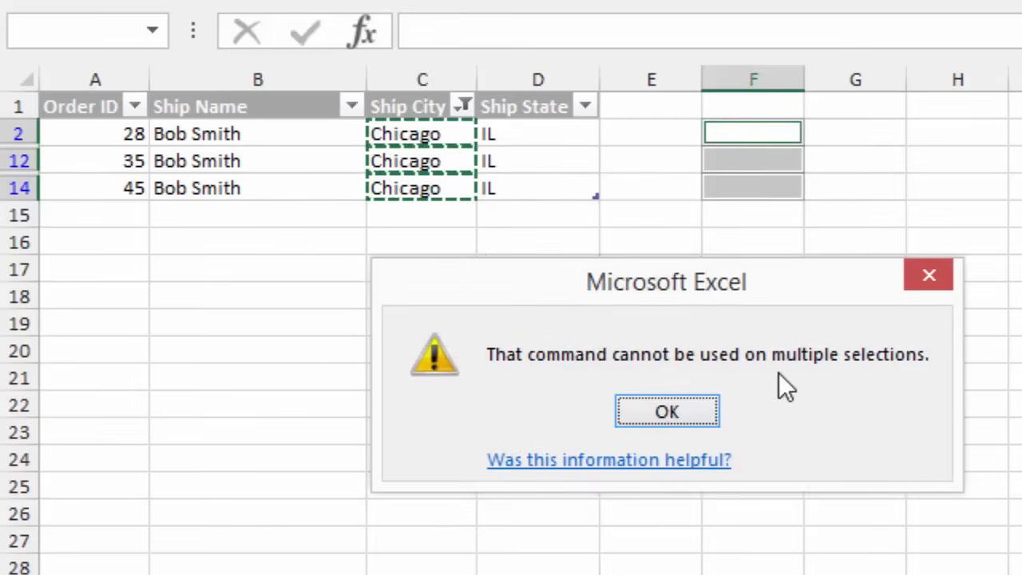
{"action": "mouse_move", "coordinate": [787, 355]}
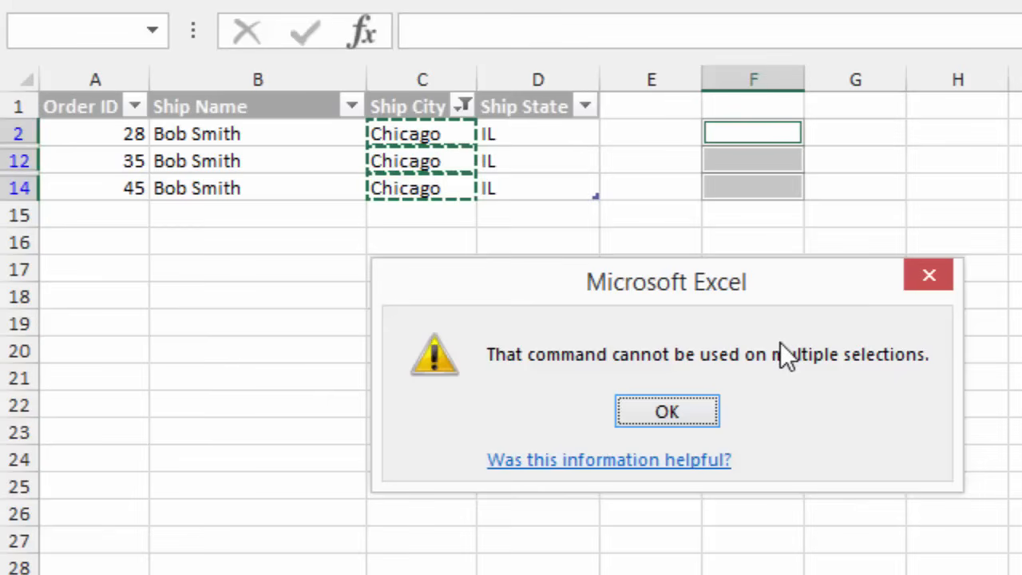
{"action": "mouse_move", "coordinate": [715, 407]}
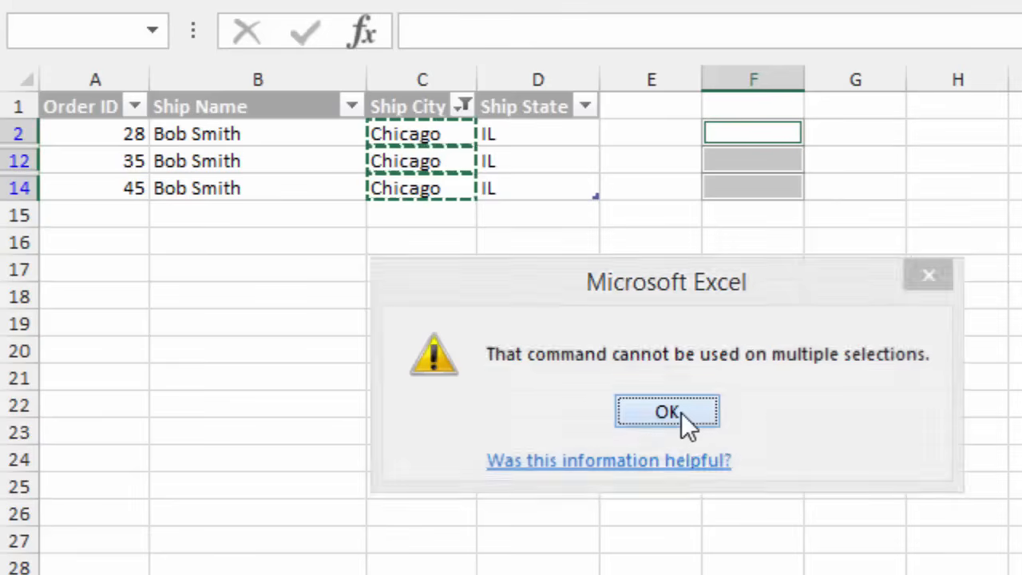
- Fill the visible column F cells with =C2 at once, so they show Chicago
{"action": "left_click", "coordinate": [667, 411]}
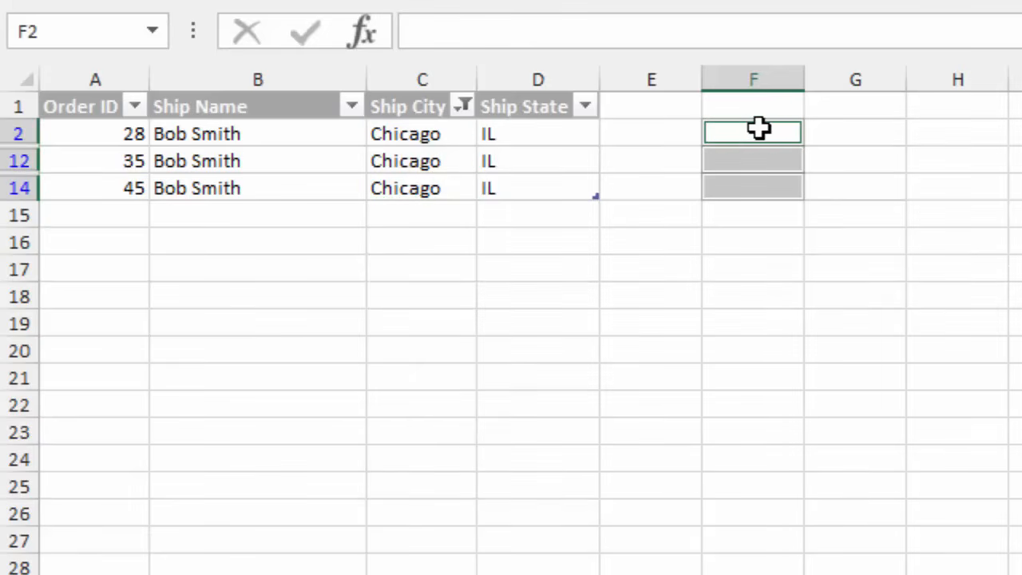
{"action": "mouse_move", "coordinate": [777, 160]}
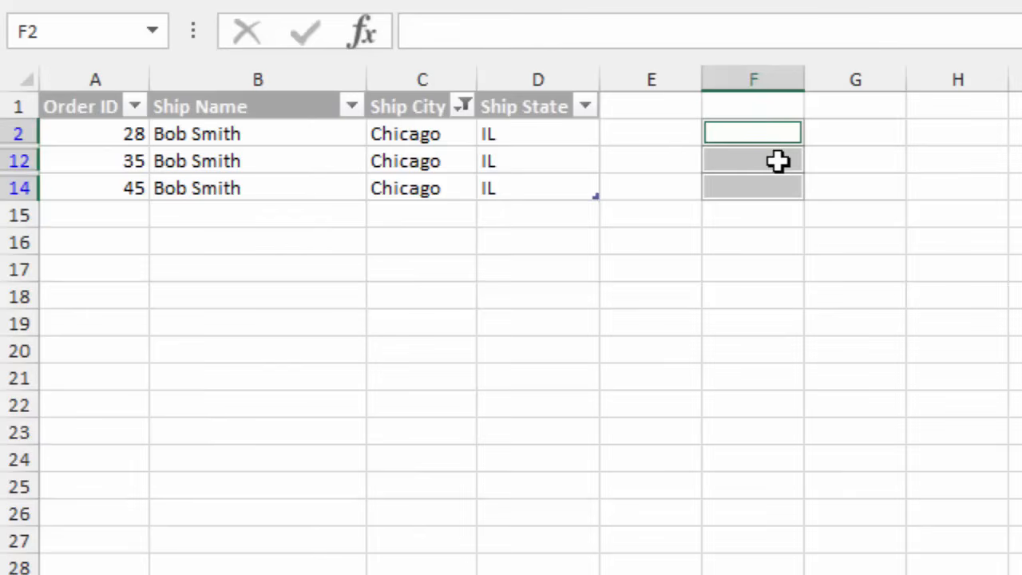
{"action": "mouse_move", "coordinate": [773, 129]}
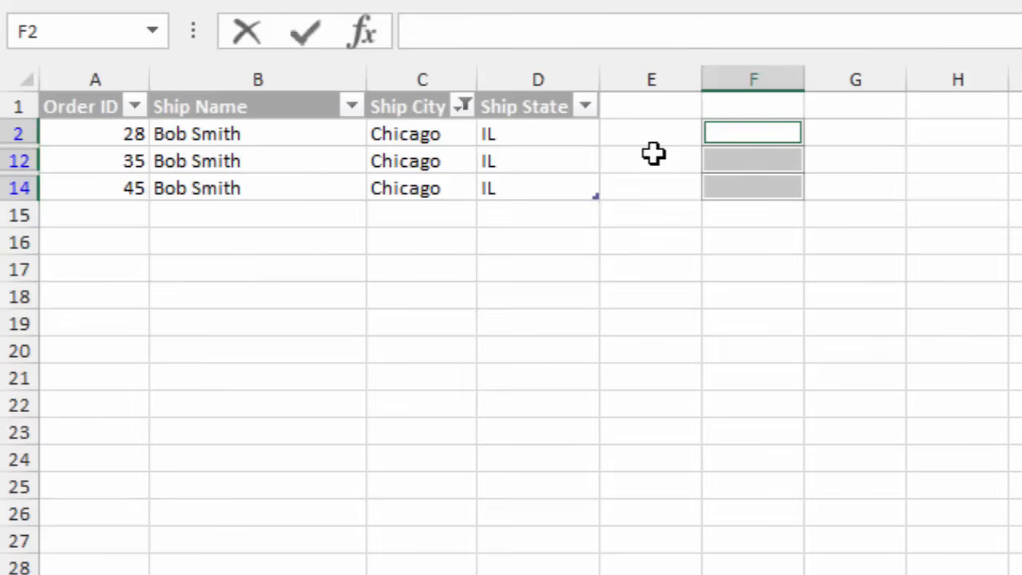
{"action": "type", "text": "="}
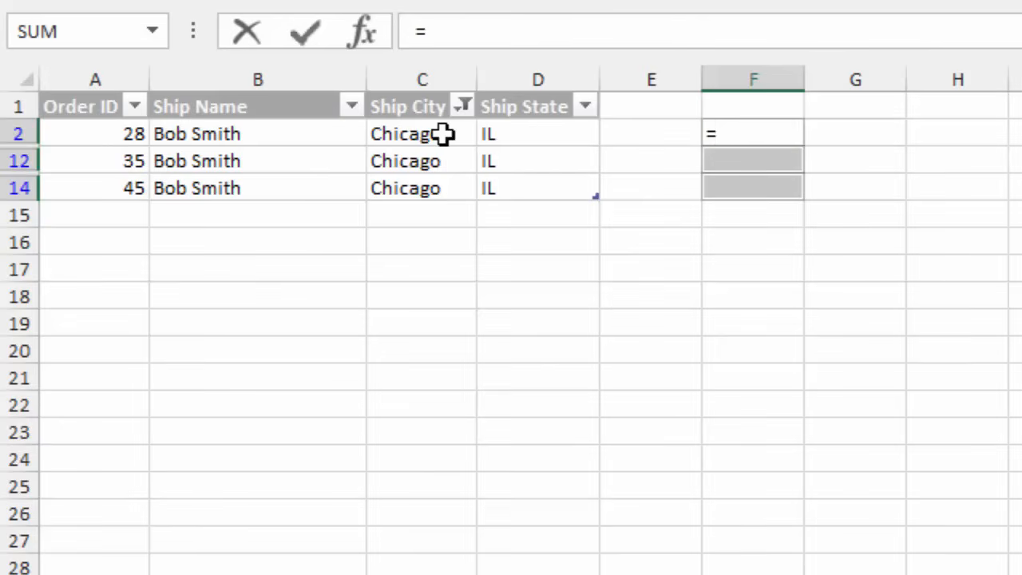
{"action": "left_click", "coordinate": [422, 134]}
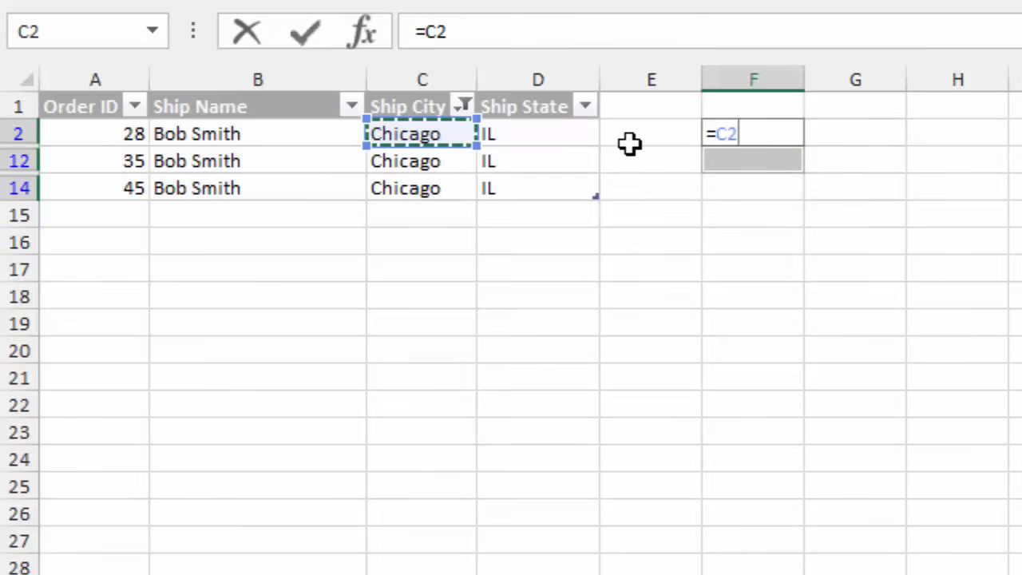
{"action": "key", "text": "ctrl+enter"}
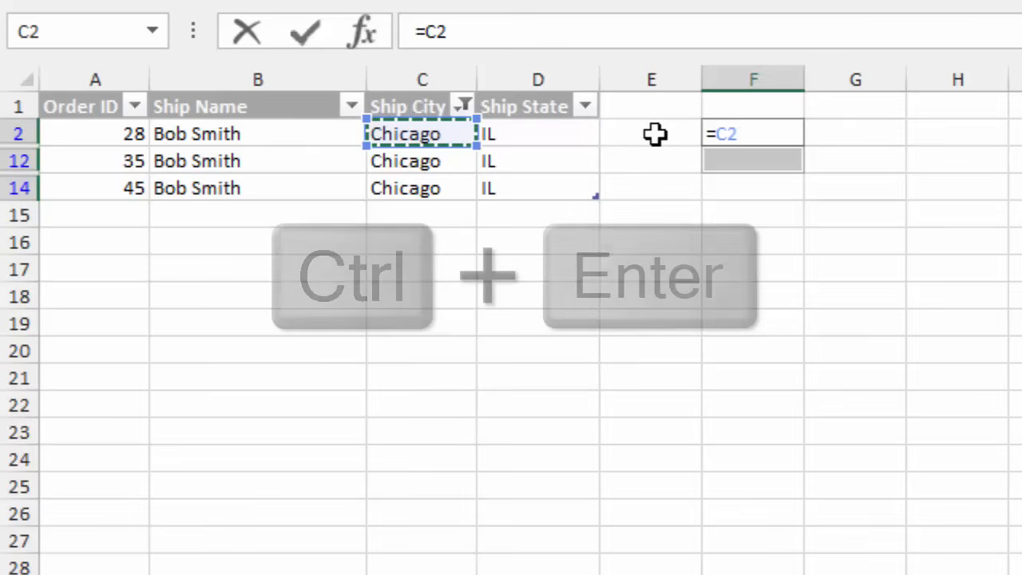
{"action": "key", "text": "ctrl+enter"}
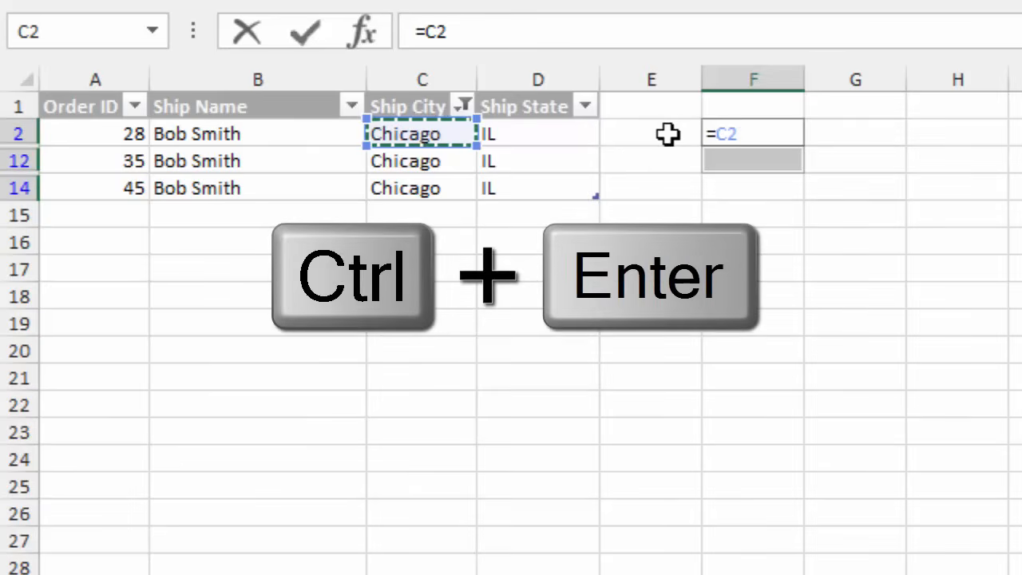
{"action": "key", "text": "ctrl+enter"}
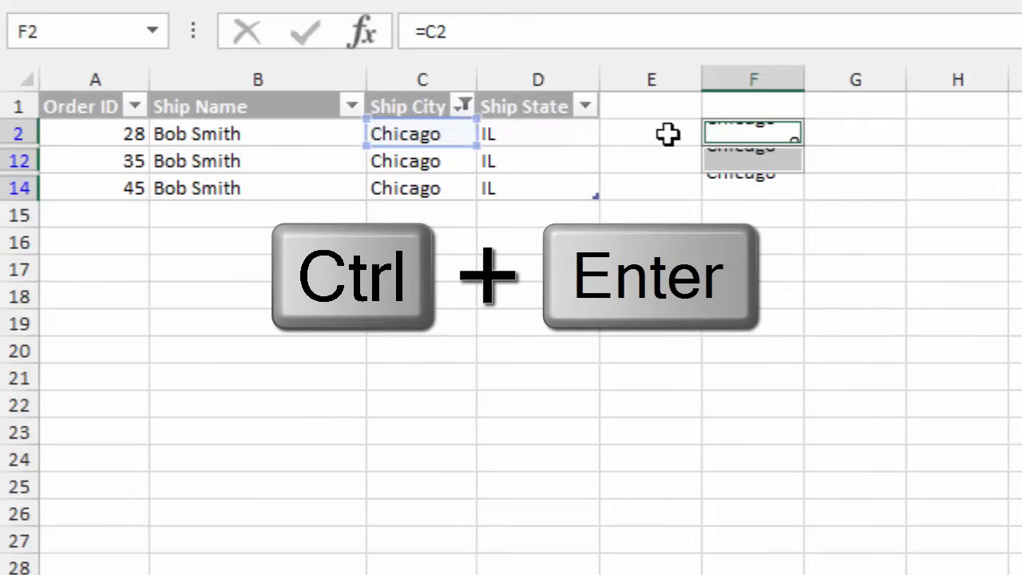
{"action": "key", "text": "ctrl+enter"}
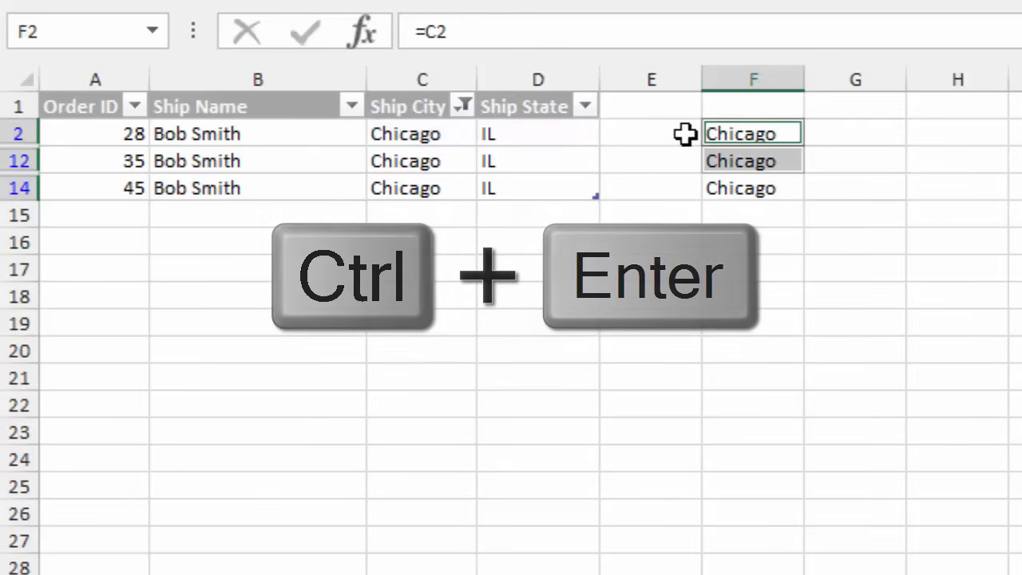
{"action": "key", "text": "ctrl+enter"}
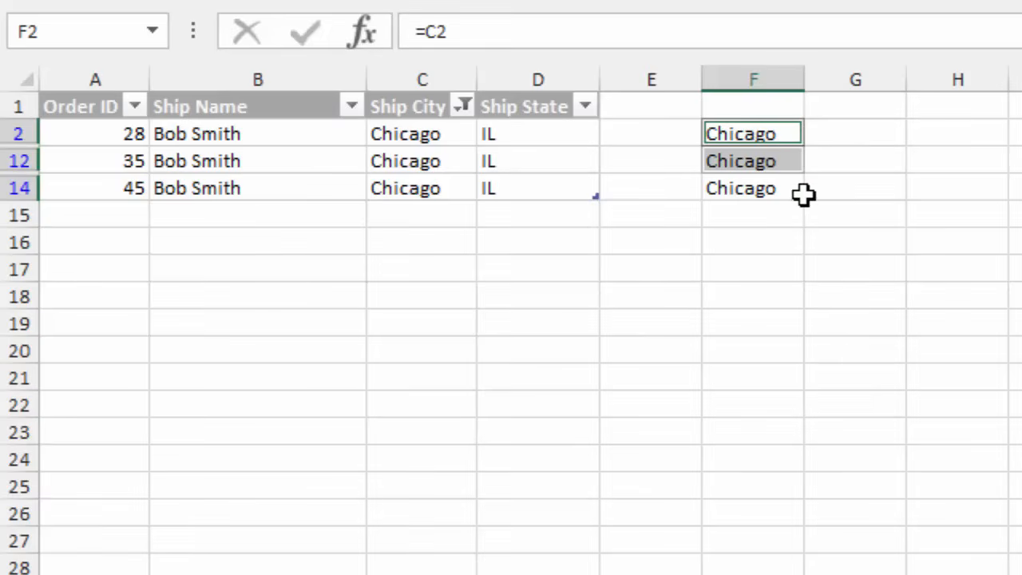
{"action": "left_click", "coordinate": [463, 106]}
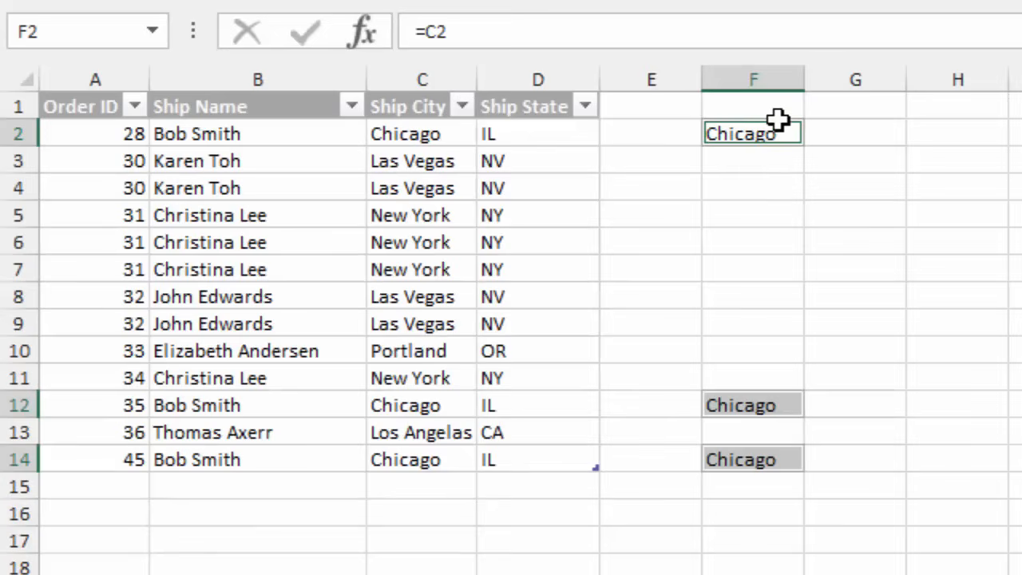
{"action": "mouse_move", "coordinate": [777, 129]}
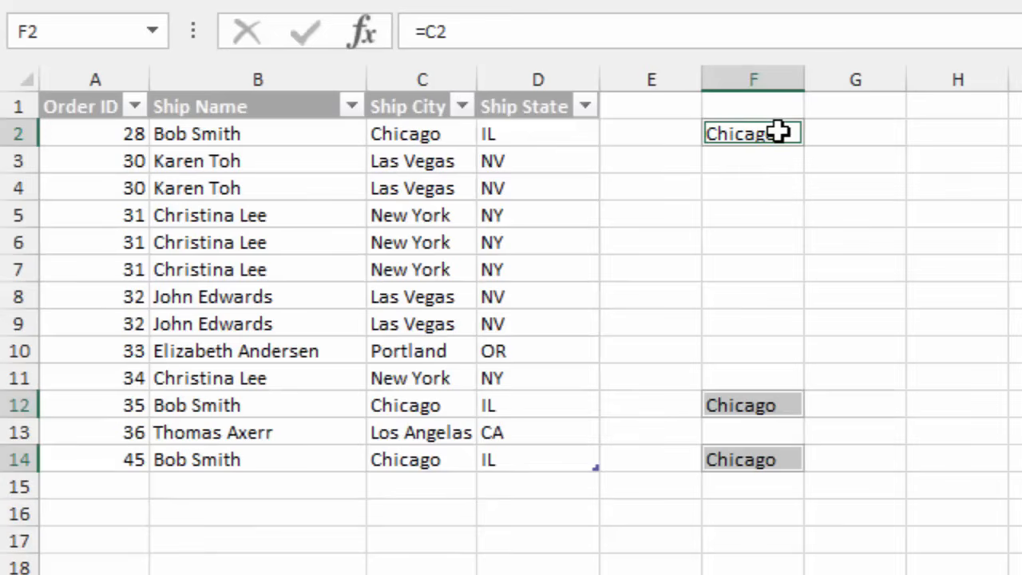
{"action": "mouse_move", "coordinate": [759, 405]}
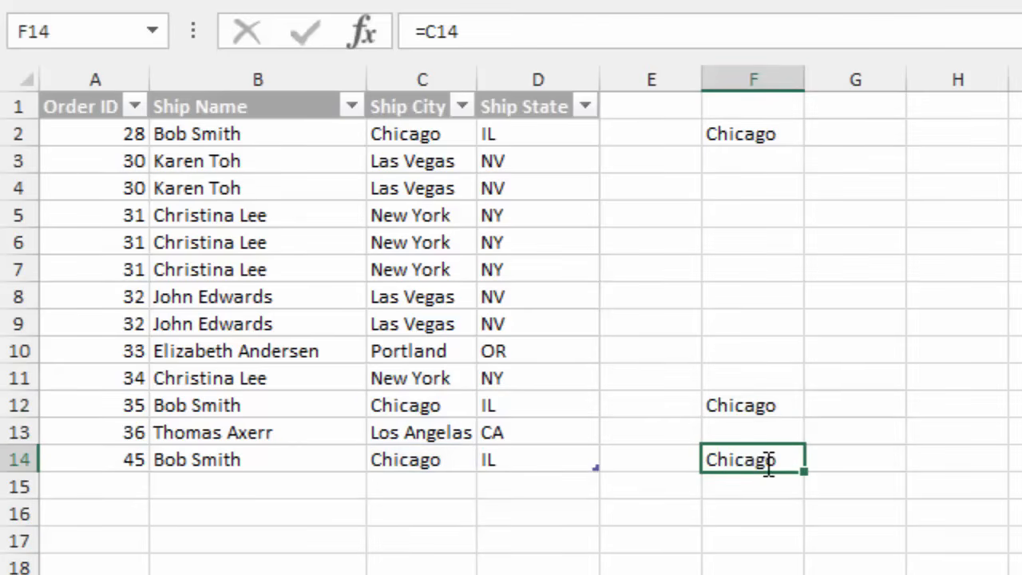
{"action": "mouse_move", "coordinate": [452, 133]}
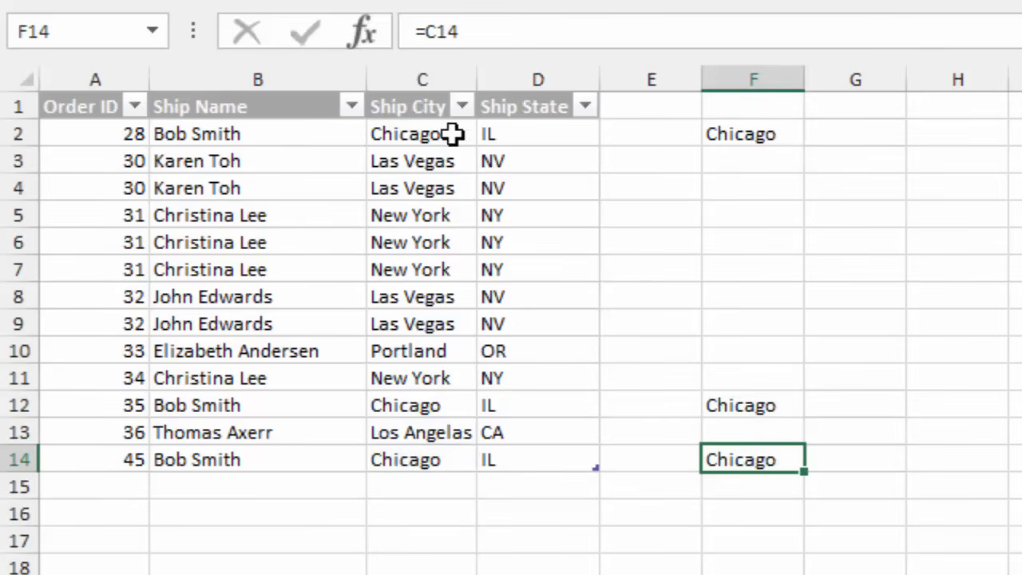
{"action": "left_click", "coordinate": [462, 105]}
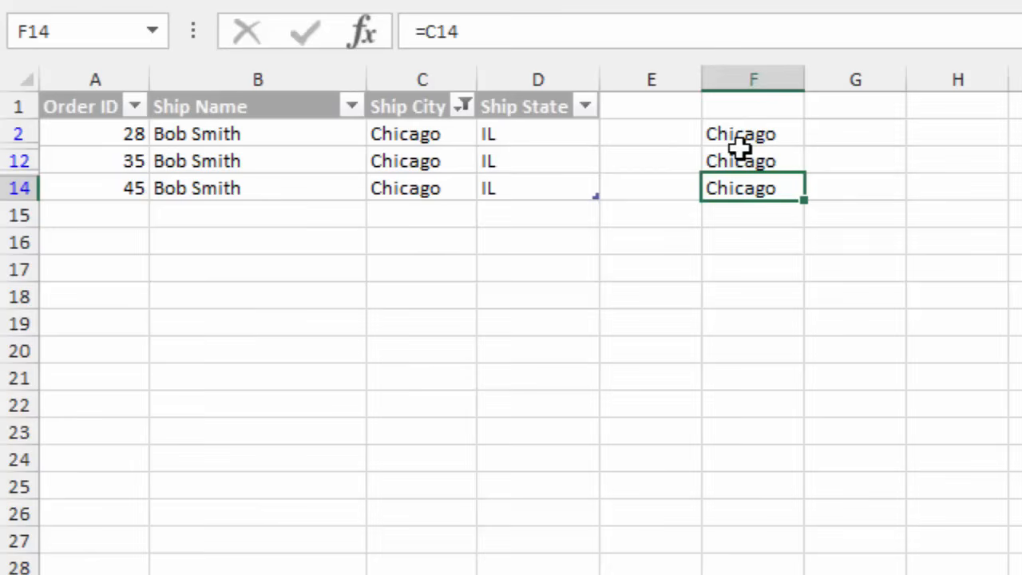
{"action": "mouse_move", "coordinate": [765, 130]}
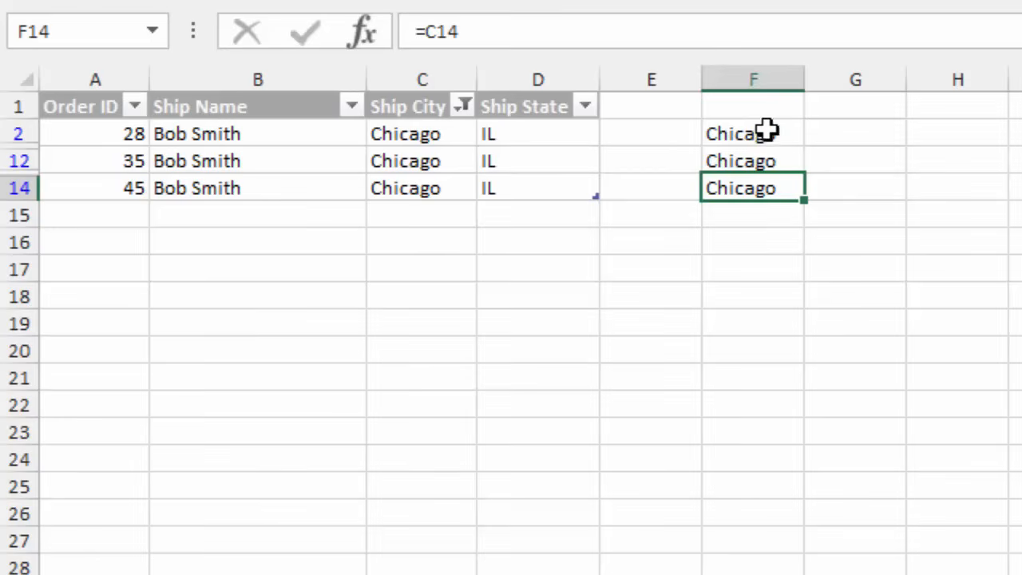
{"action": "mouse_move", "coordinate": [758, 171]}
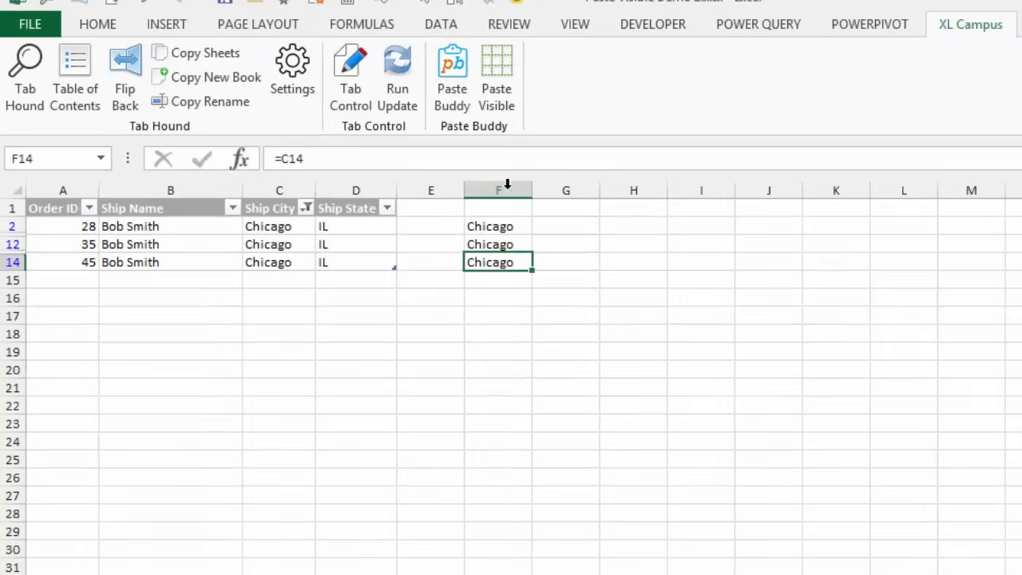
{"action": "mouse_move", "coordinate": [519, 140]}
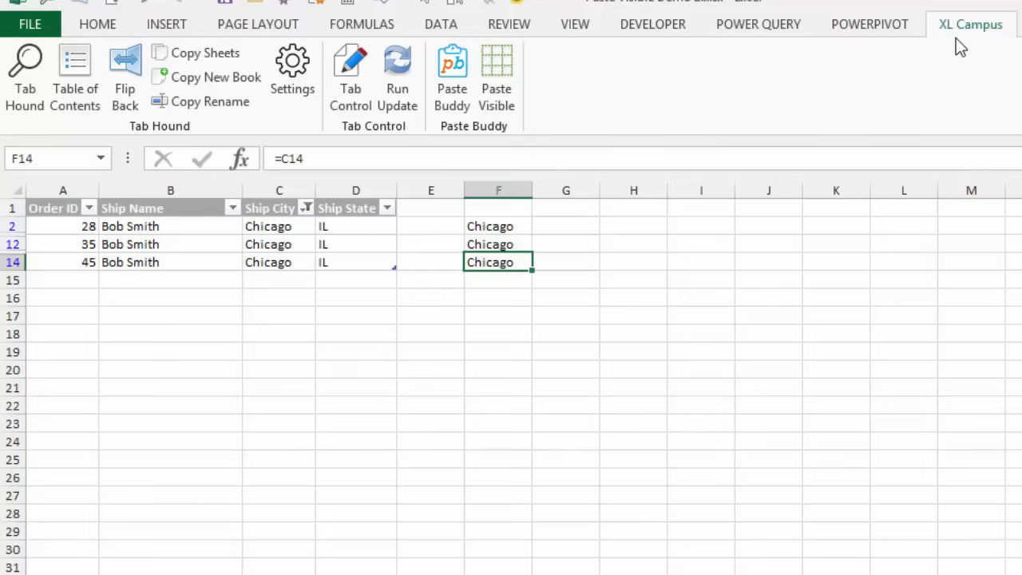
{"action": "mouse_move", "coordinate": [1003, 47]}
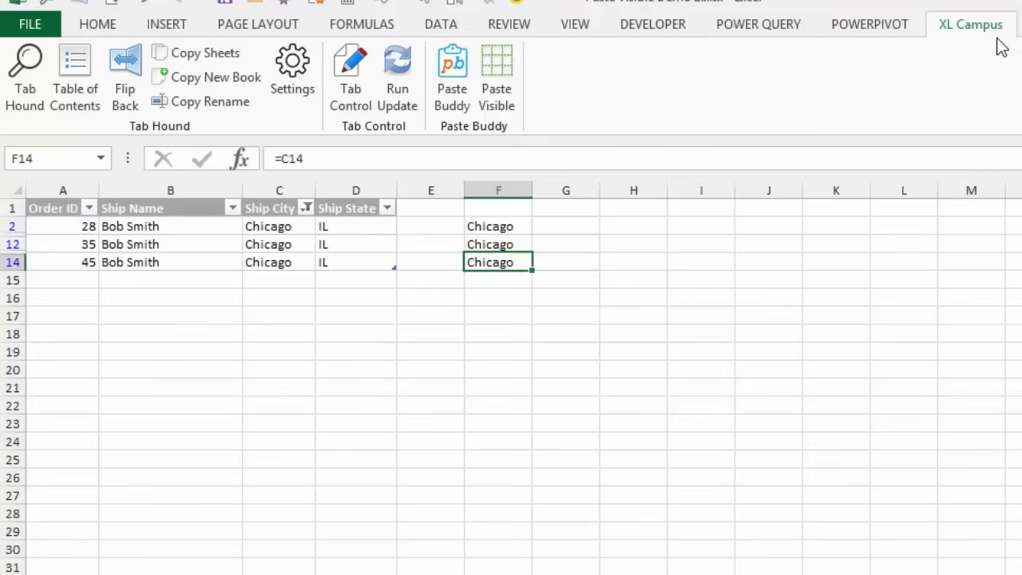
{"action": "mouse_move", "coordinate": [811, 75]}
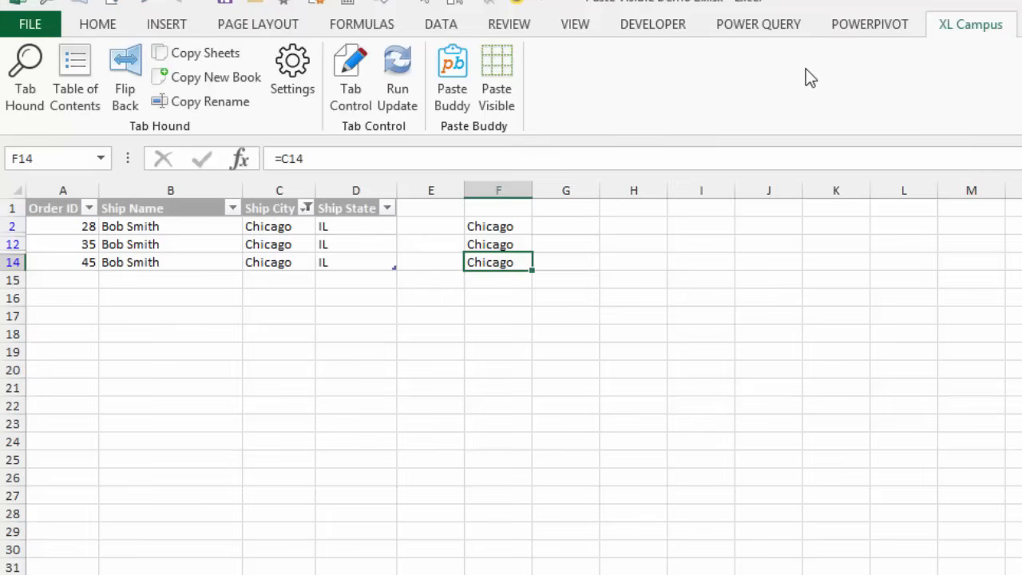
{"action": "mouse_move", "coordinate": [475, 131]}
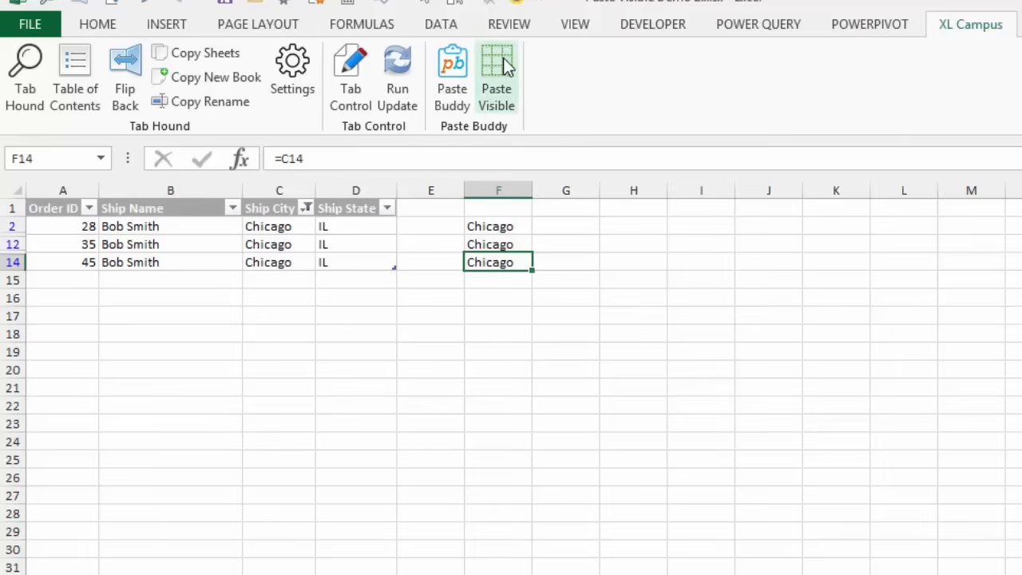
- Open Paste Buddy's Paste Visible and choose C2:C14 as the cells to copy
{"action": "left_click", "coordinate": [497, 76]}
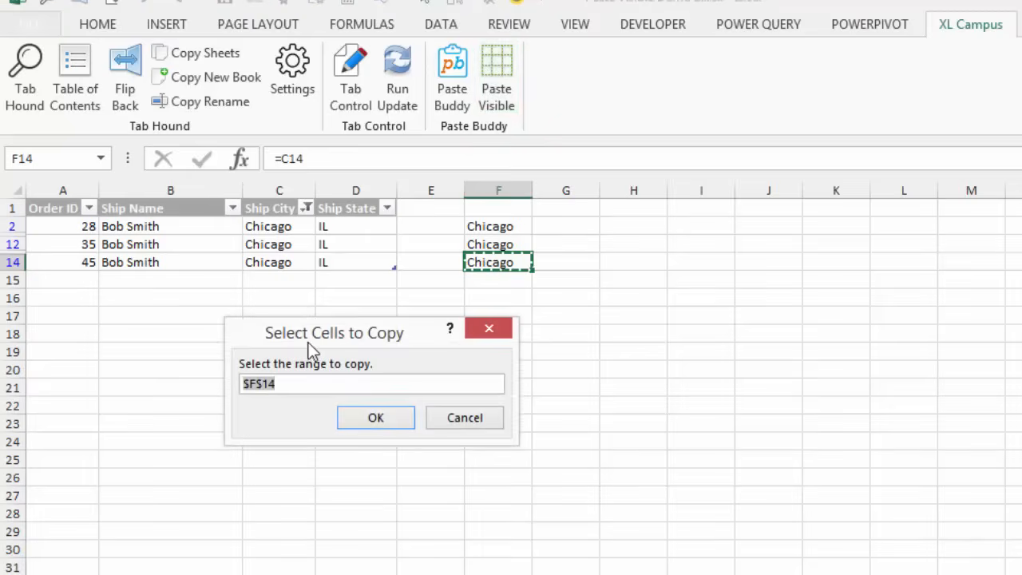
{"action": "mouse_move", "coordinate": [334, 339]}
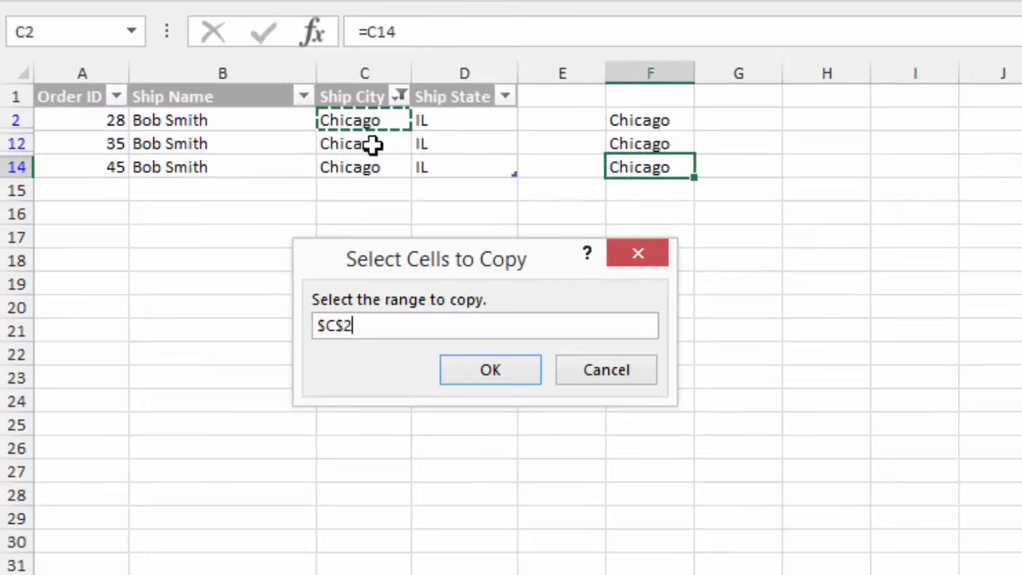
{"action": "left_click_drag", "start_coordinate": [365, 120], "coordinate": [365, 167]}
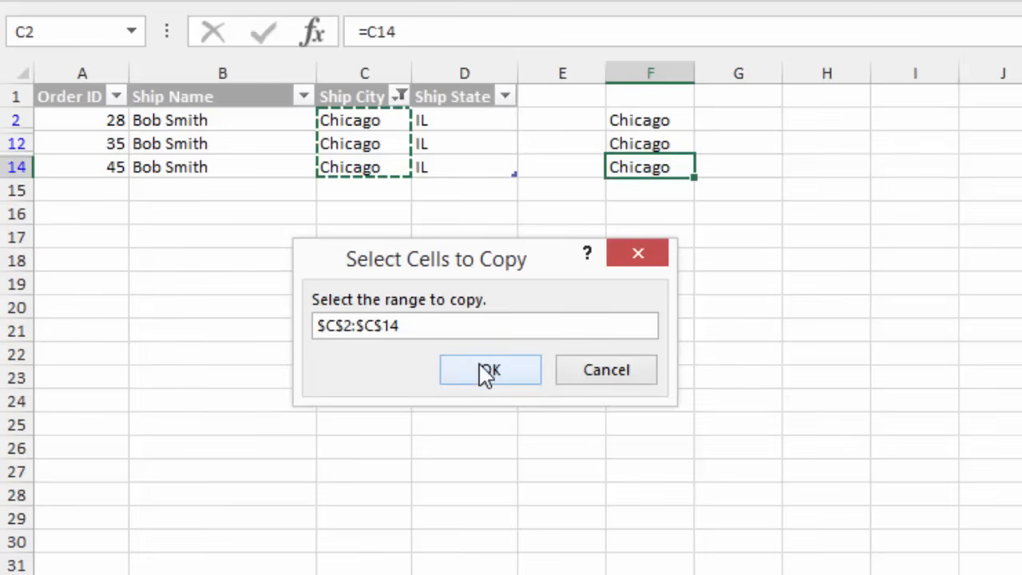
- Confirm C2:C14 as the copy range and pick G2 as the paste destination
{"action": "left_click", "coordinate": [490, 370]}
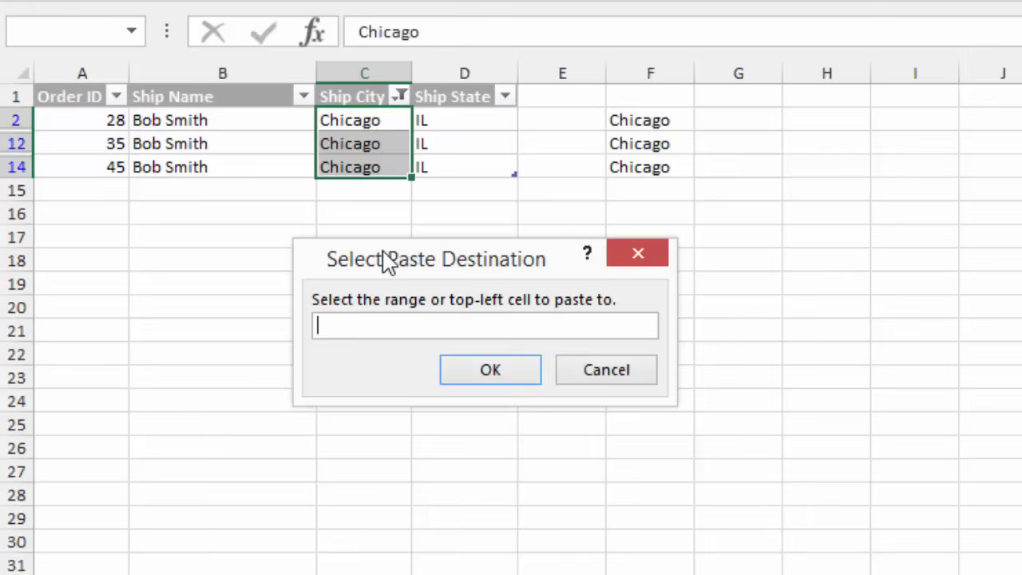
{"action": "mouse_move", "coordinate": [391, 263]}
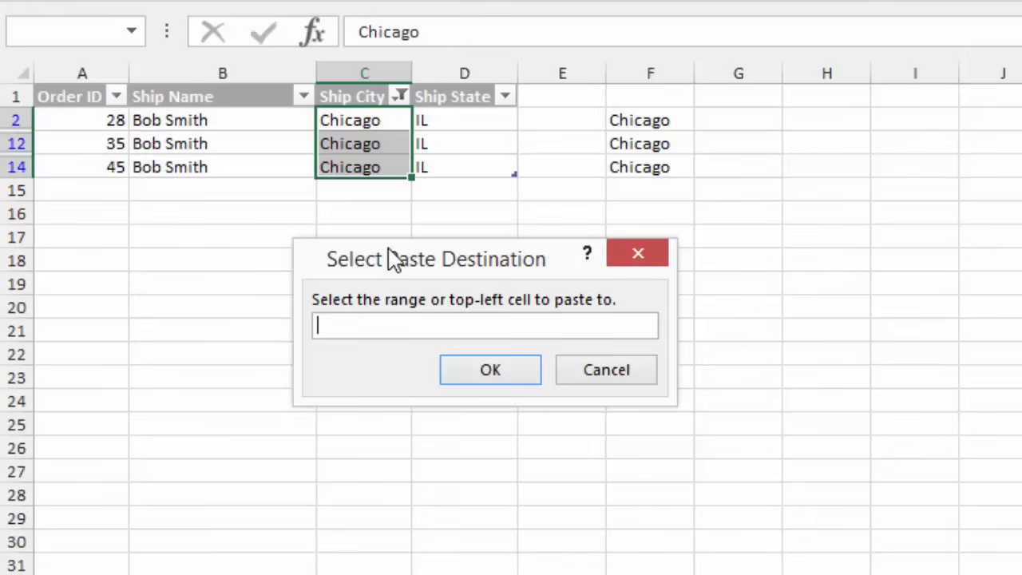
{"action": "mouse_move", "coordinate": [750, 118]}
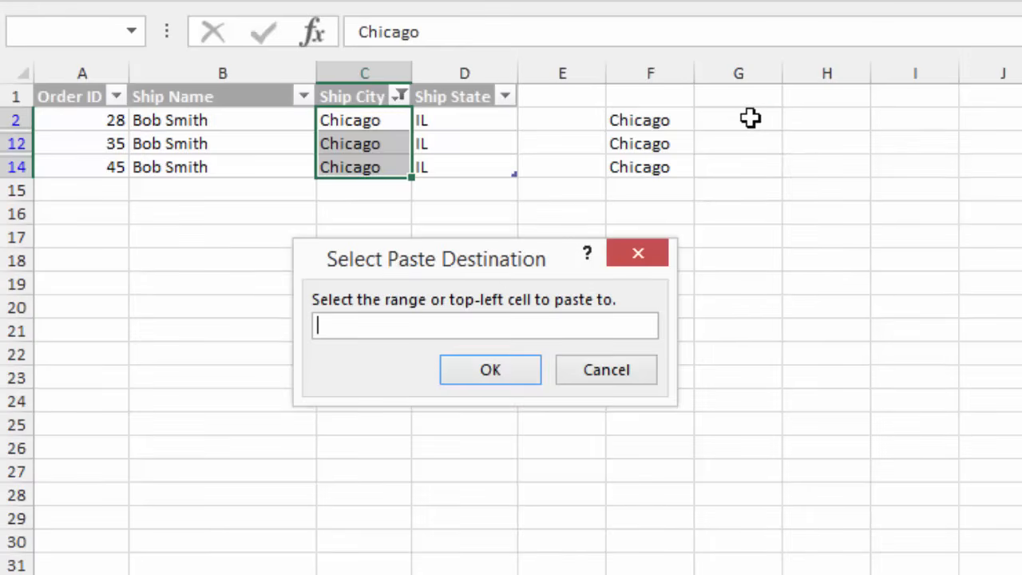
{"action": "left_click", "coordinate": [738, 120]}
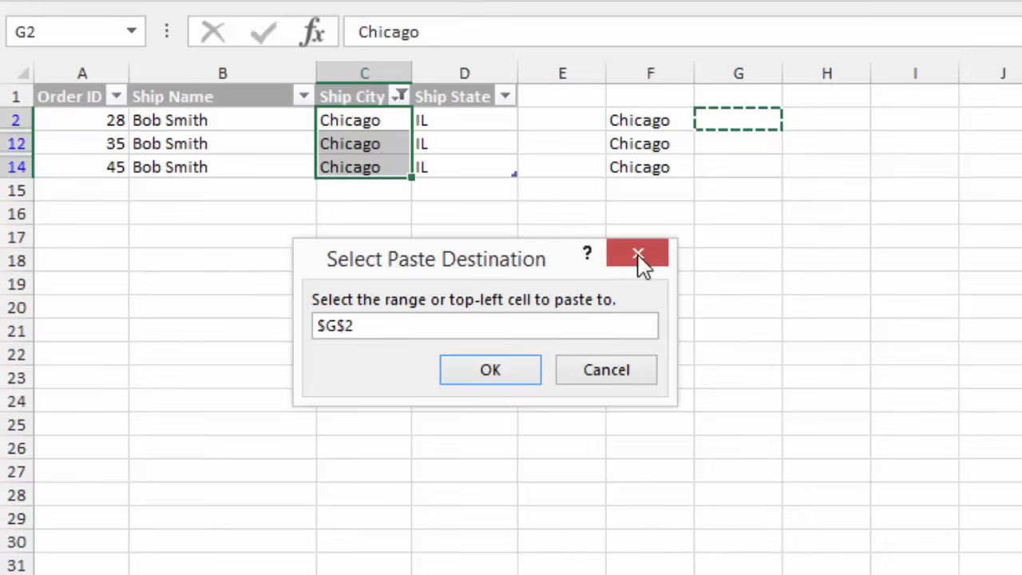
- Confirm G2, preview the C2:C14 copy range, and keep paste type All
{"action": "left_click", "coordinate": [489, 369]}
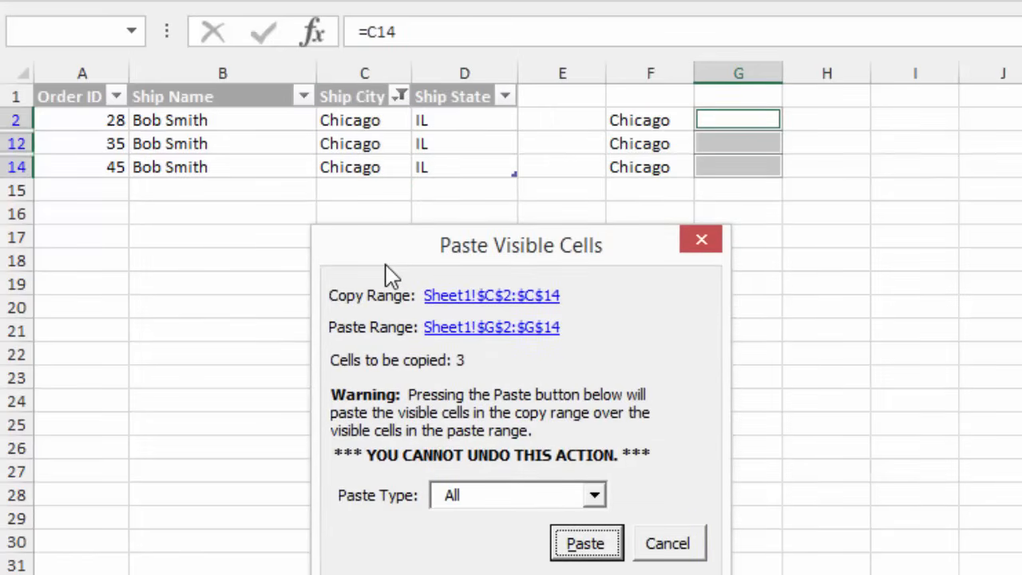
{"action": "mouse_move", "coordinate": [414, 314]}
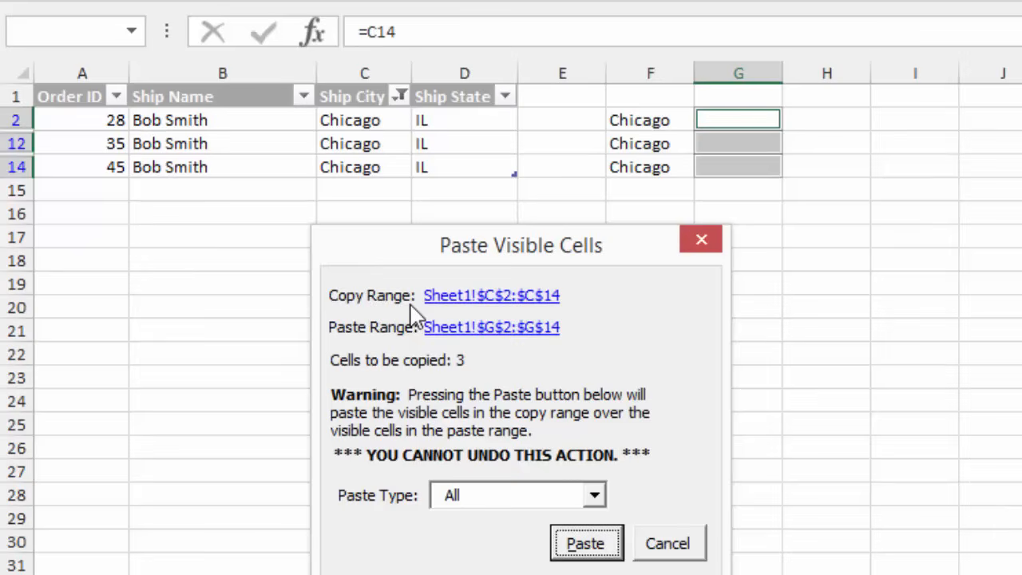
{"action": "mouse_move", "coordinate": [491, 296]}
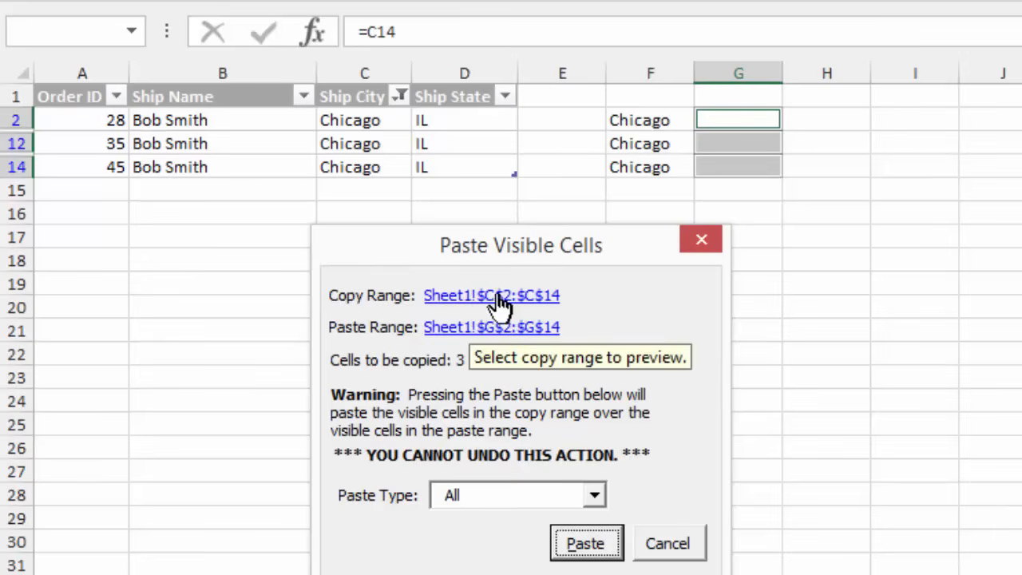
{"action": "left_click", "coordinate": [491, 296]}
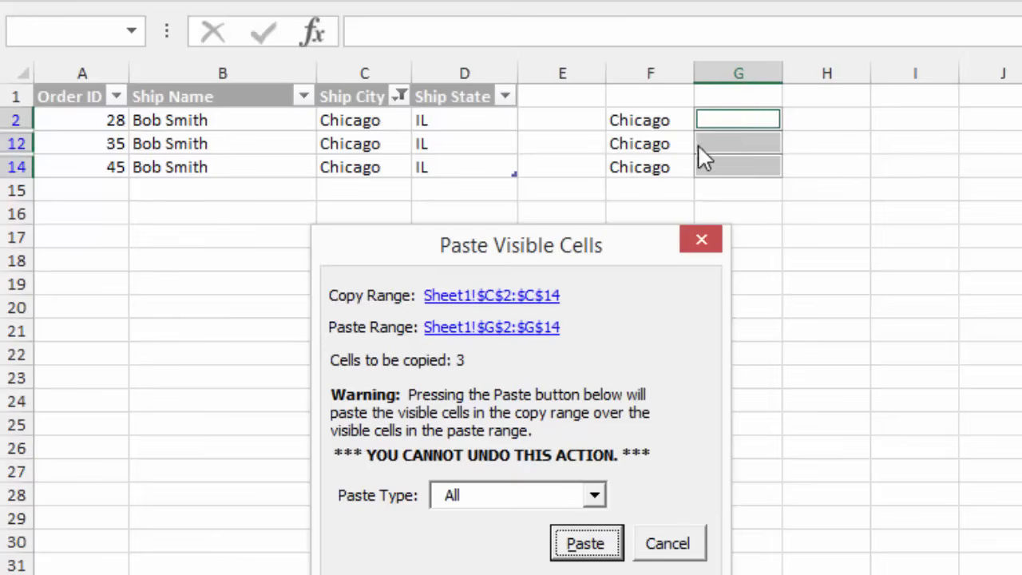
{"action": "mouse_move", "coordinate": [741, 155]}
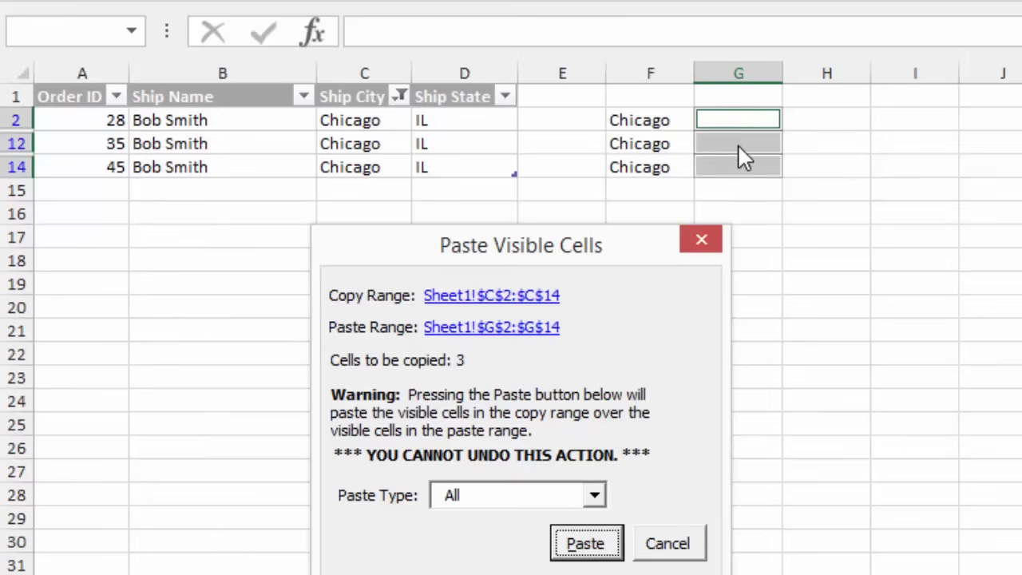
{"action": "mouse_move", "coordinate": [400, 519]}
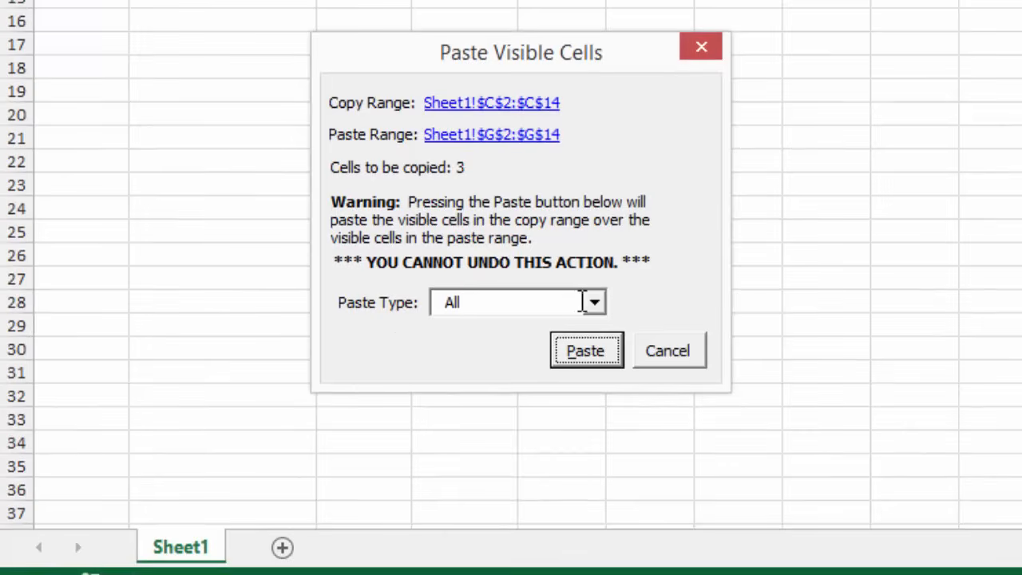
{"action": "left_click", "coordinate": [594, 301]}
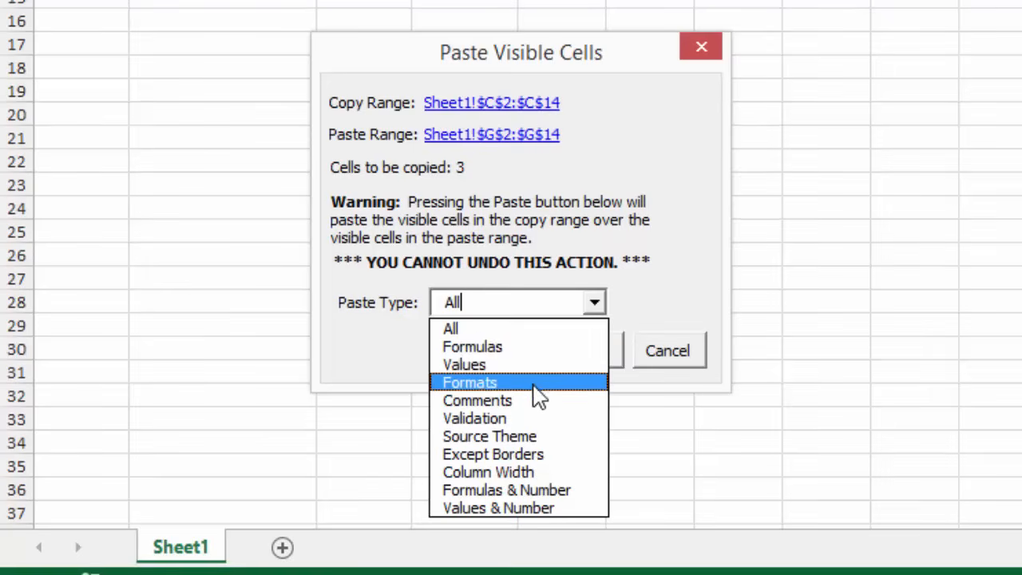
{"action": "mouse_move", "coordinate": [523, 328]}
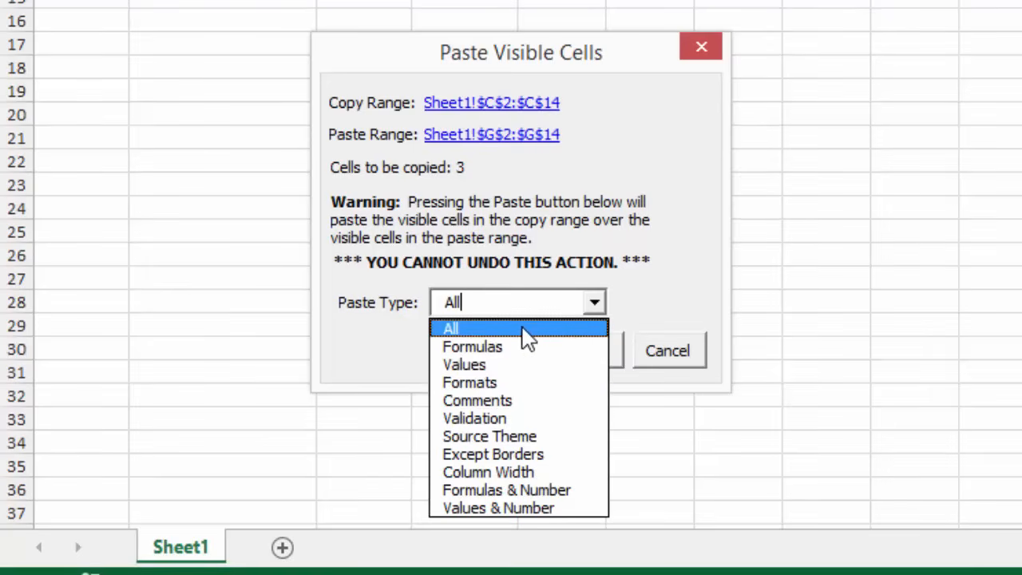
{"action": "left_click", "coordinate": [451, 328]}
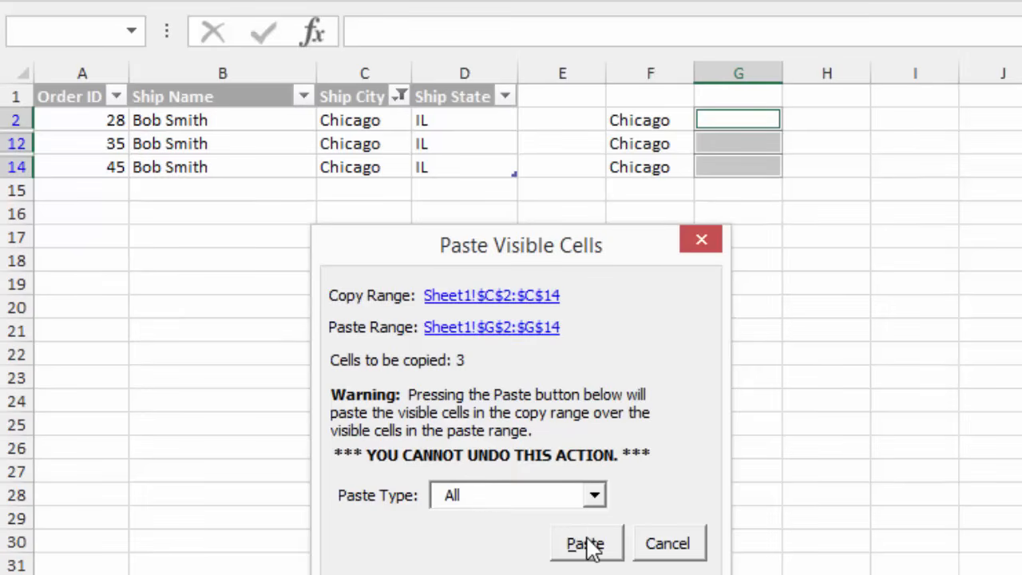
- Paste Chicago from the visible Ship City cells into G2, G12 and G14
{"action": "left_click", "coordinate": [585, 544]}
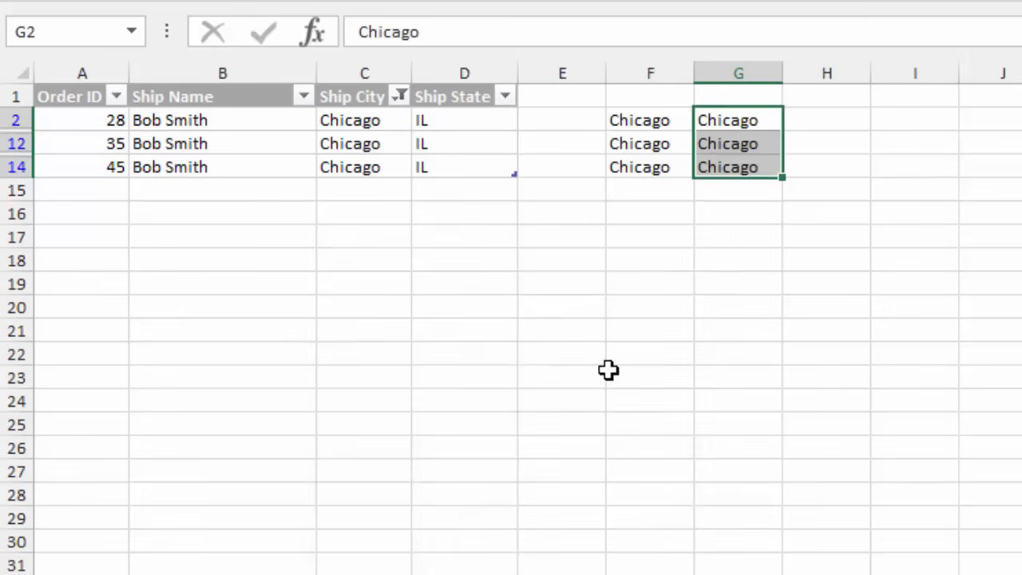
{"action": "mouse_move", "coordinate": [707, 130]}
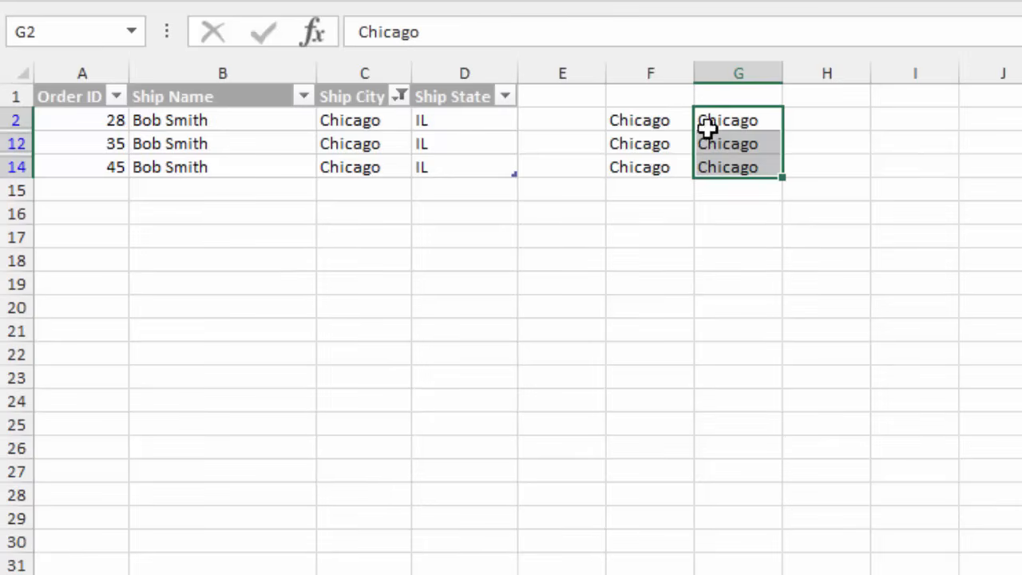
{"action": "mouse_move", "coordinate": [400, 111]}
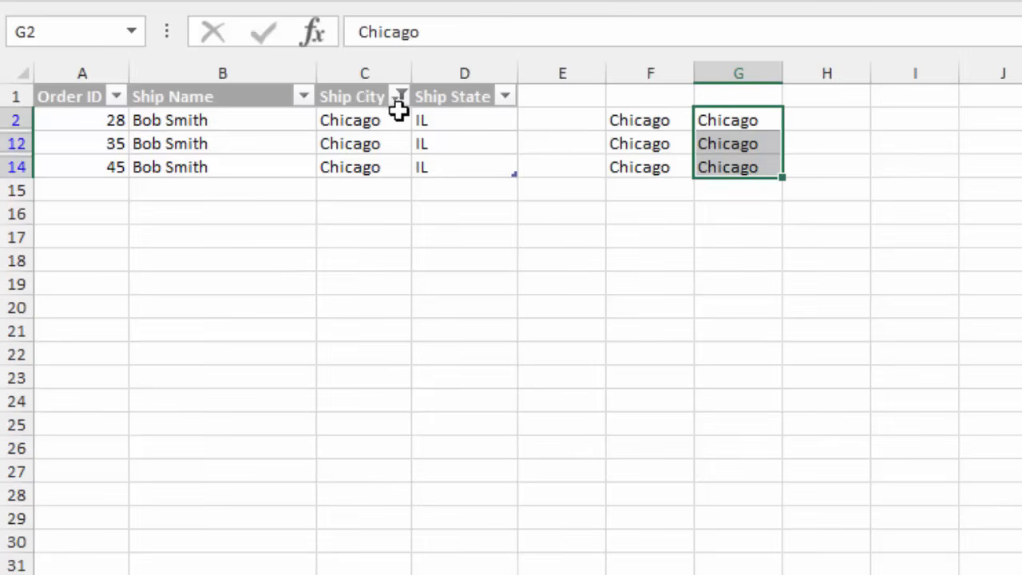
{"action": "mouse_move", "coordinate": [389, 123]}
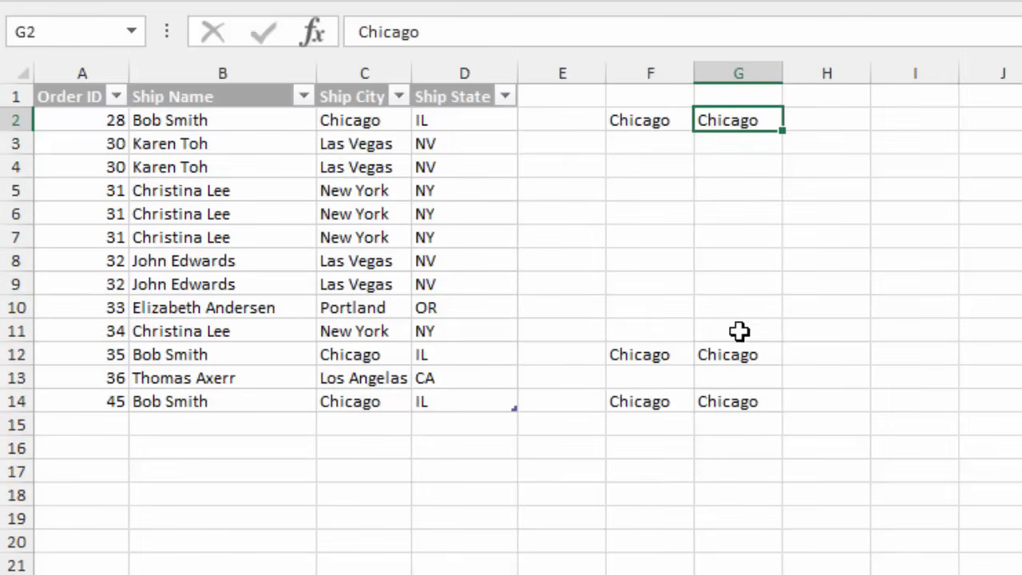
{"action": "left_click", "coordinate": [737, 400]}
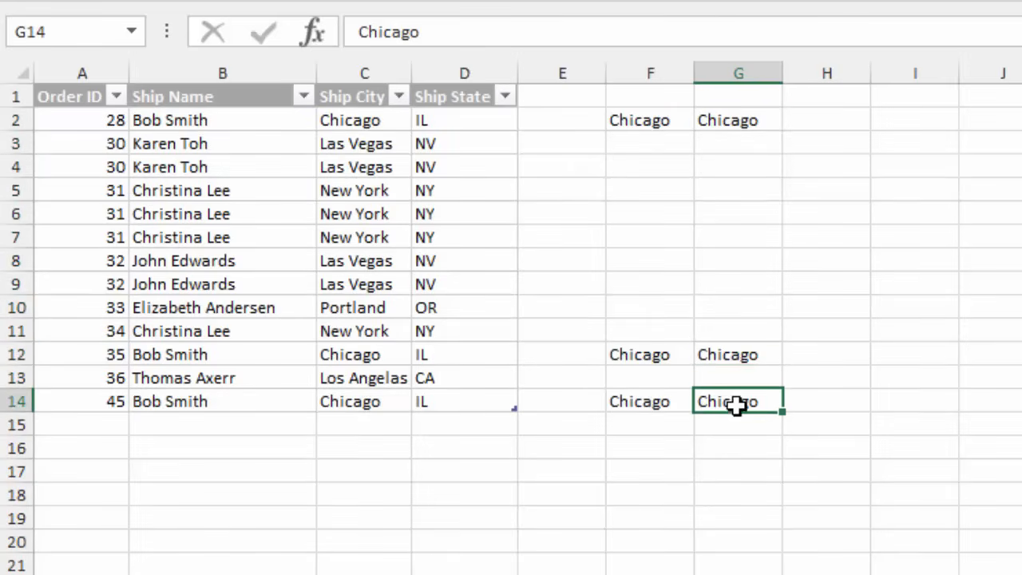
{"action": "mouse_move", "coordinate": [738, 121]}
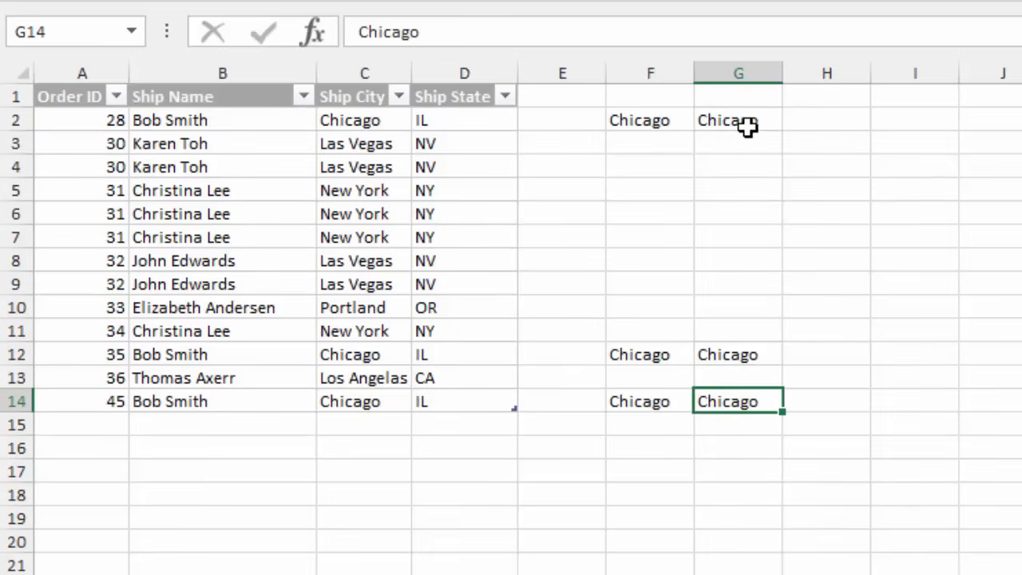
{"action": "left_click", "coordinate": [980, 17]}
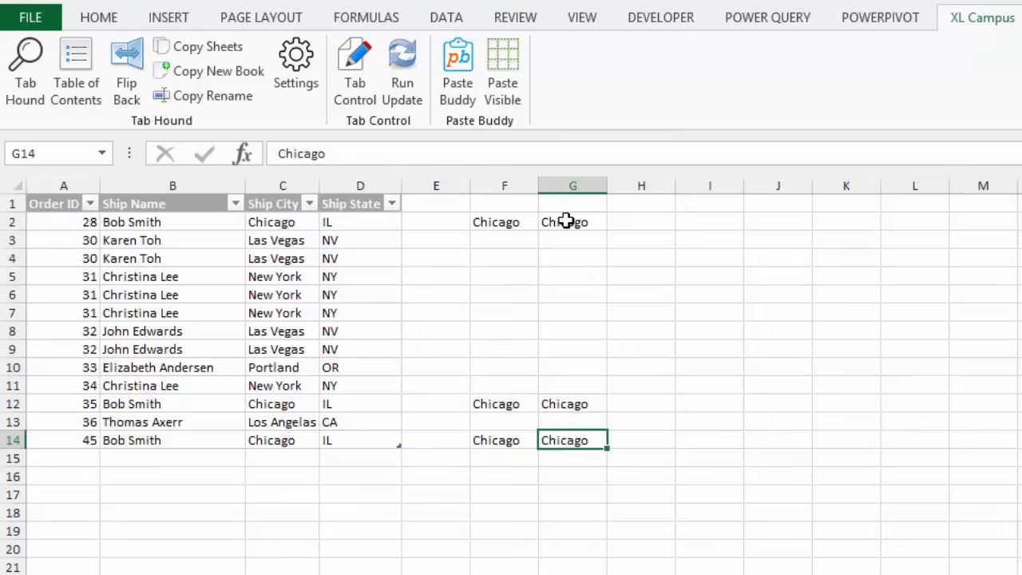
{"action": "mouse_move", "coordinate": [569, 223]}
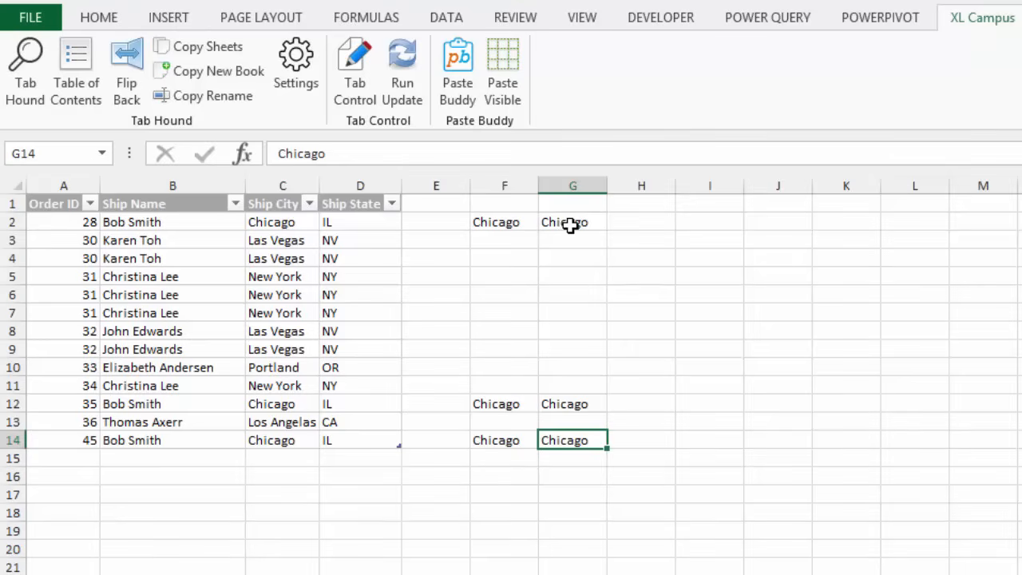
{"action": "mouse_move", "coordinate": [570, 221]}
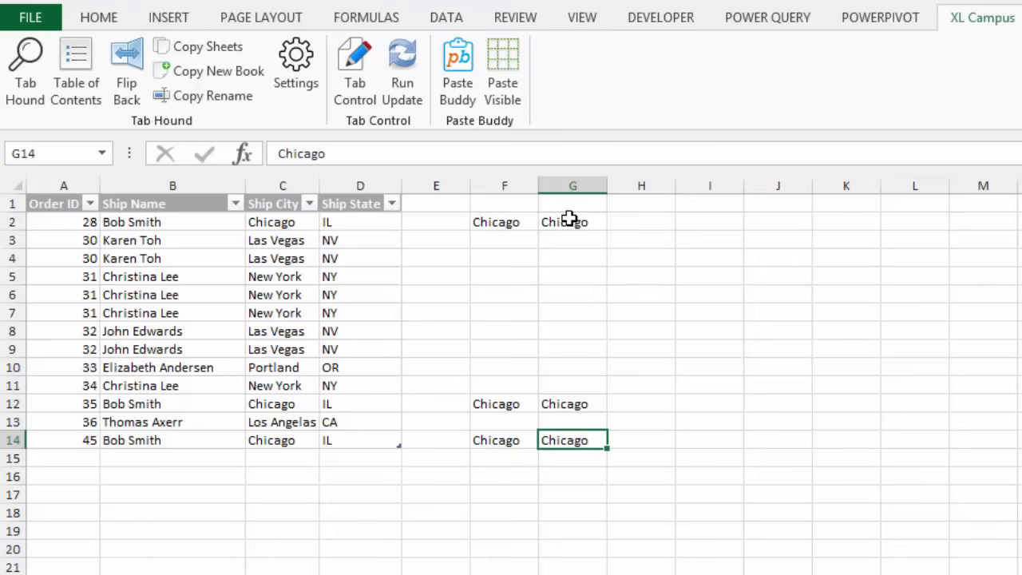
{"action": "mouse_move", "coordinate": [503, 68]}
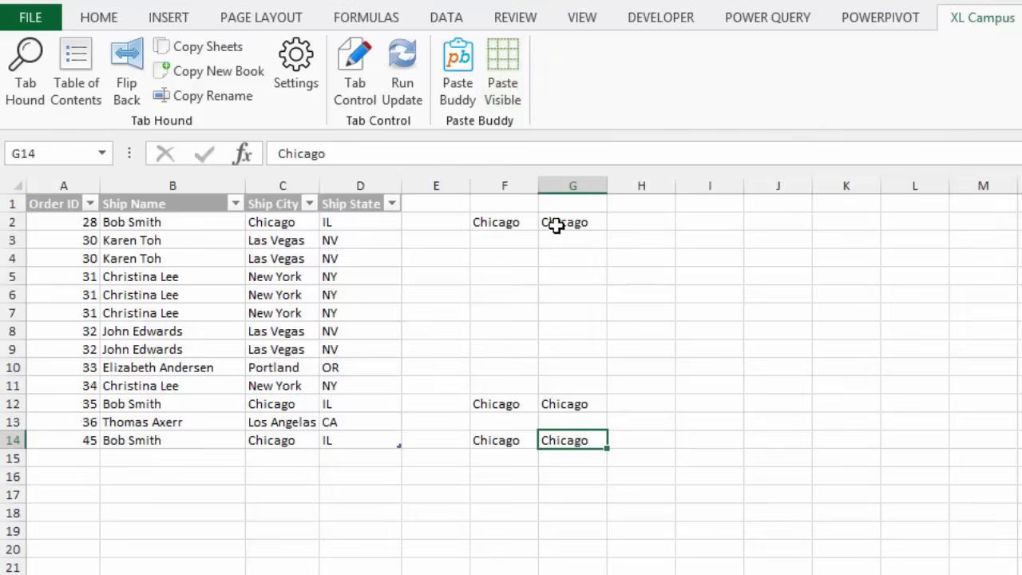
{"action": "mouse_move", "coordinate": [567, 222]}
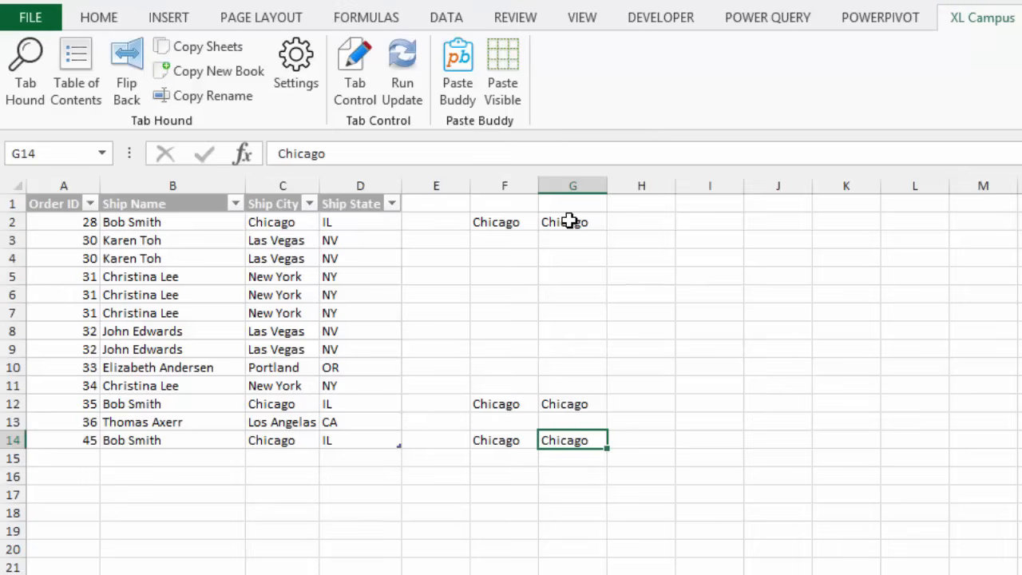
{"action": "mouse_move", "coordinate": [570, 232]}
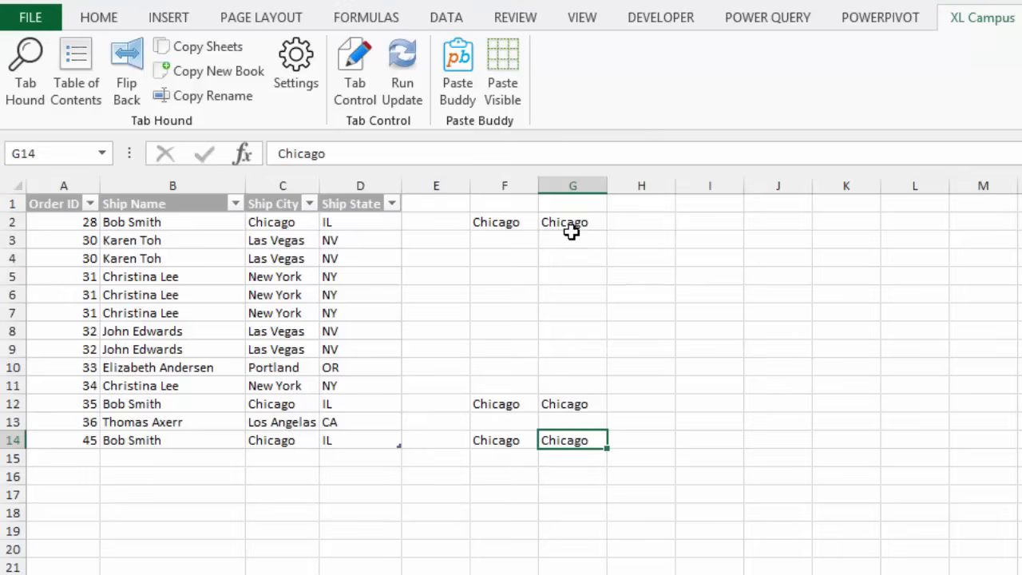
{"action": "mouse_move", "coordinate": [571, 240]}
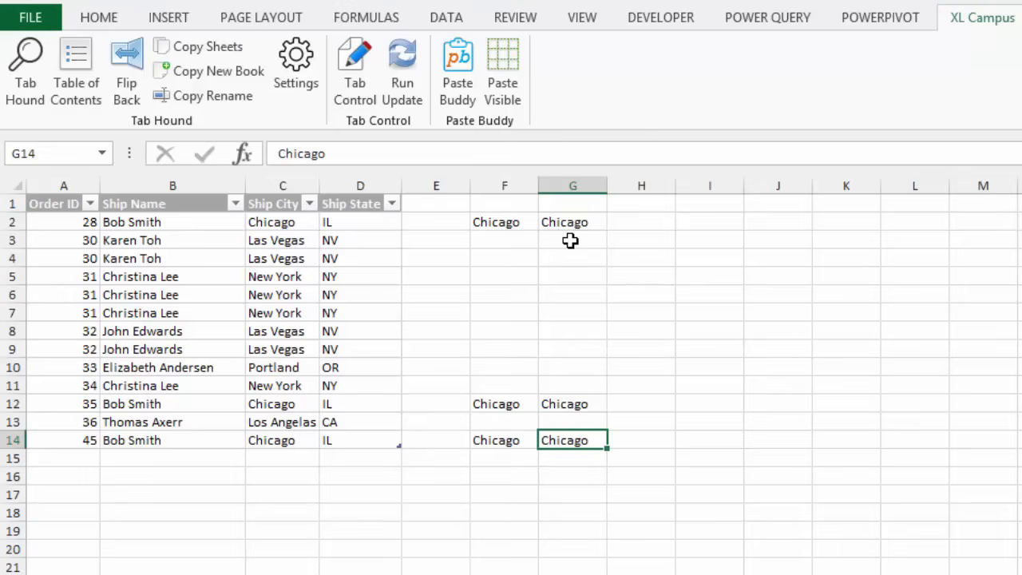